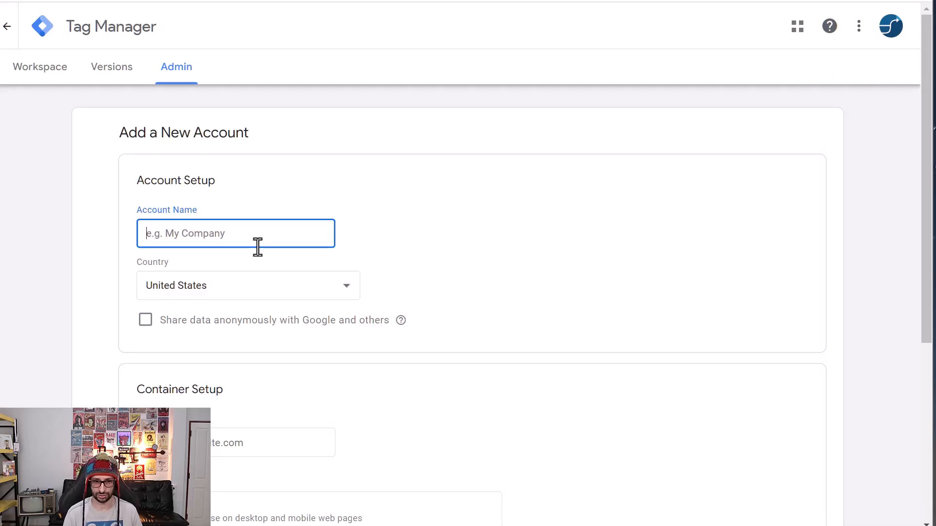
Step: Name the new GTM account and container example.com and proceed to the Terms of Service
text(example.xom)
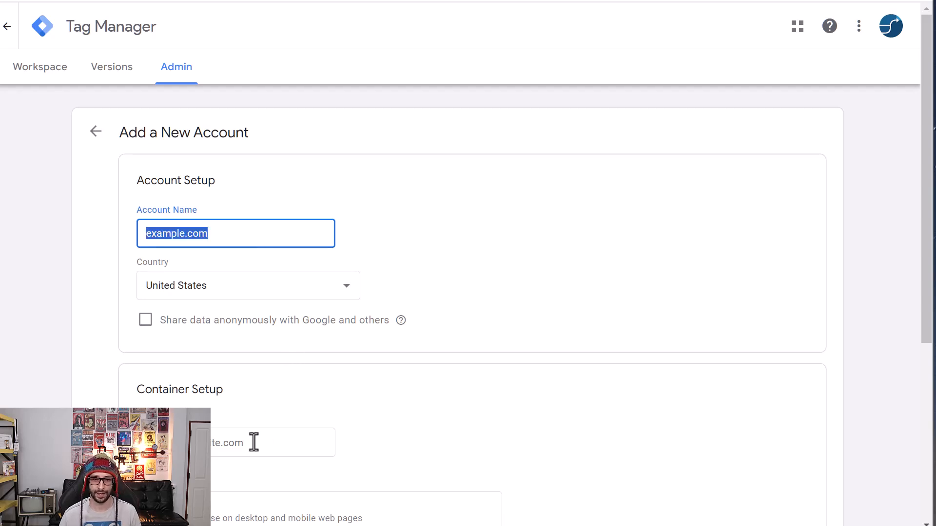
scroll(down, 3)
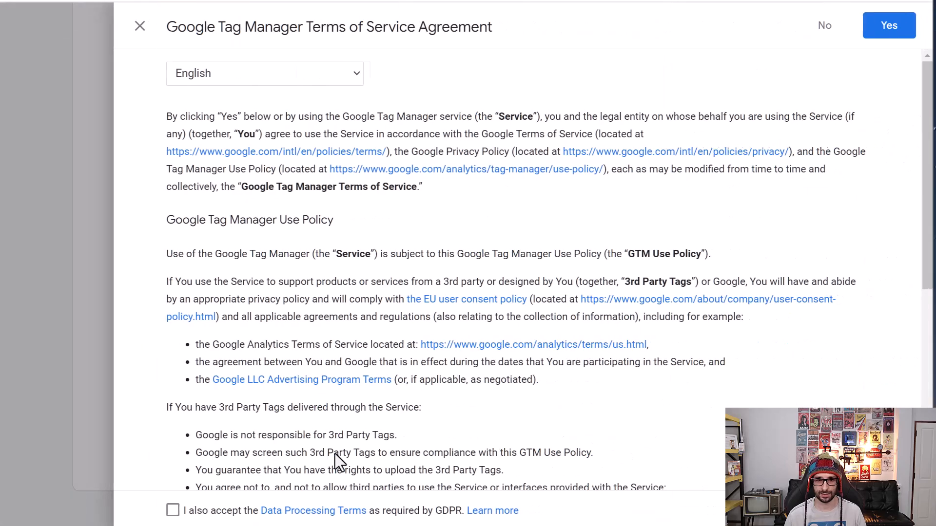
Step: Accept the data processing terms and terms of service, creating the example.com workspace
click(173, 509)
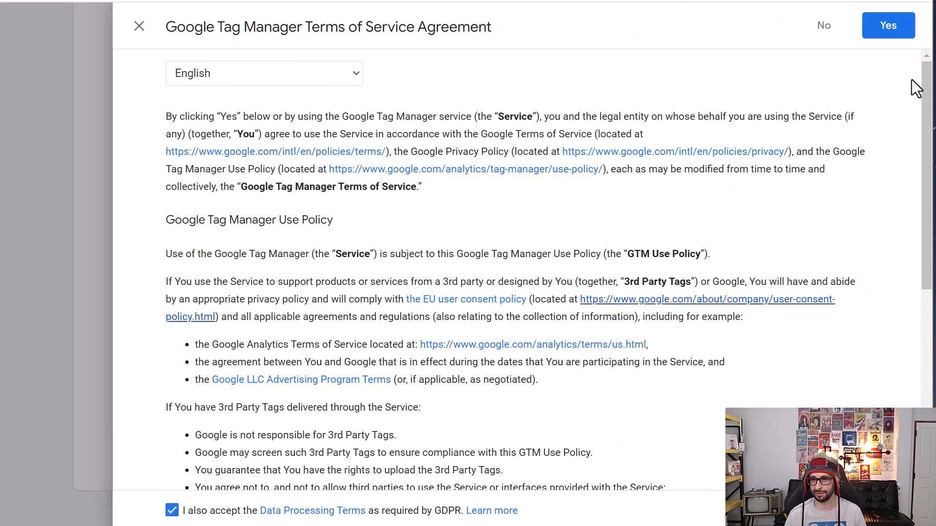
click(888, 26)
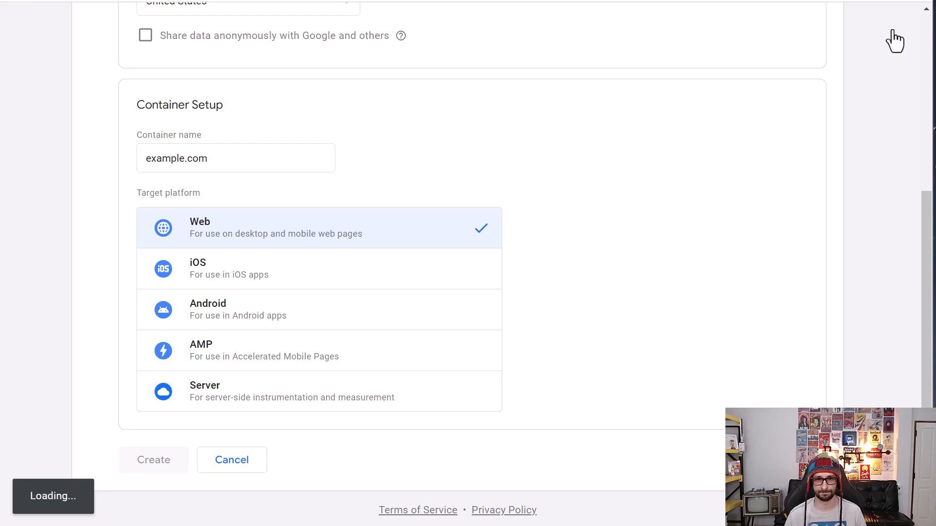
click(153, 459)
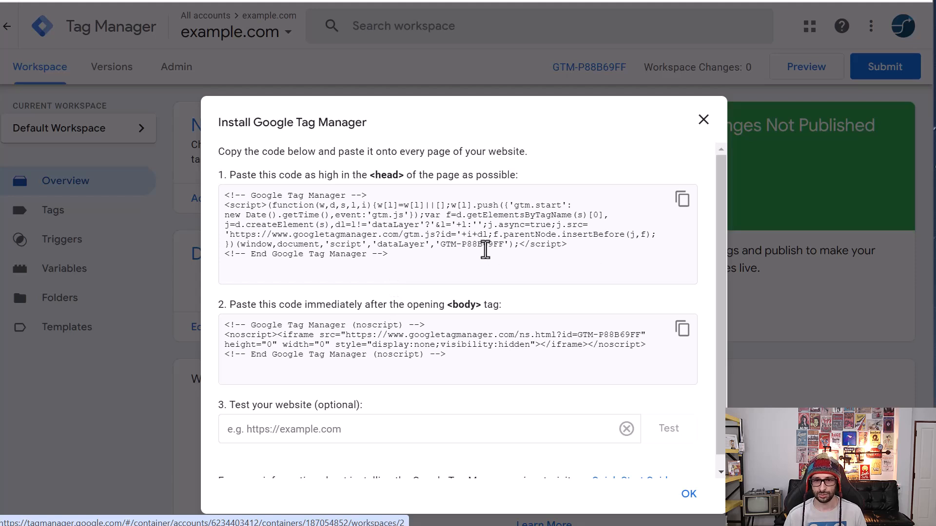
Step: Grab the container ID P88B69FF from the head snippet via Admin > Install Google Tag Manager
double_click(484, 244)
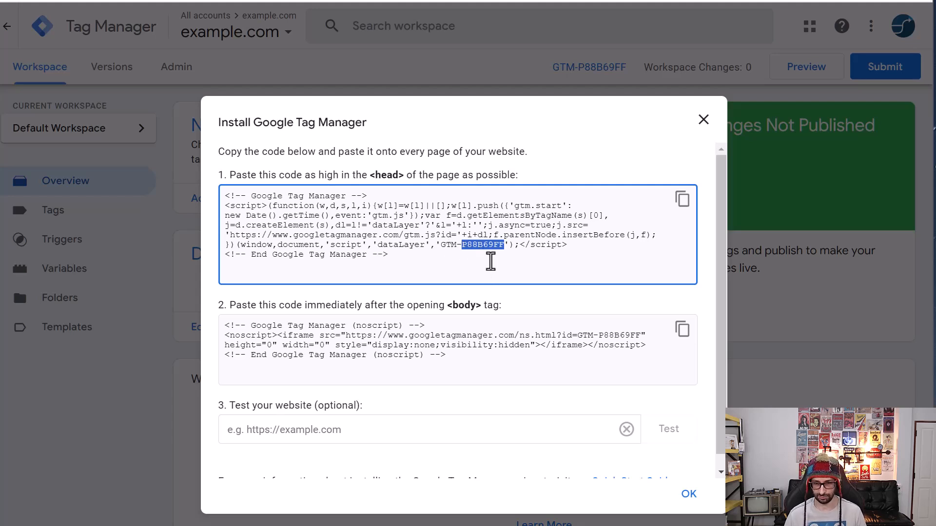
mouse_move(626, 397)
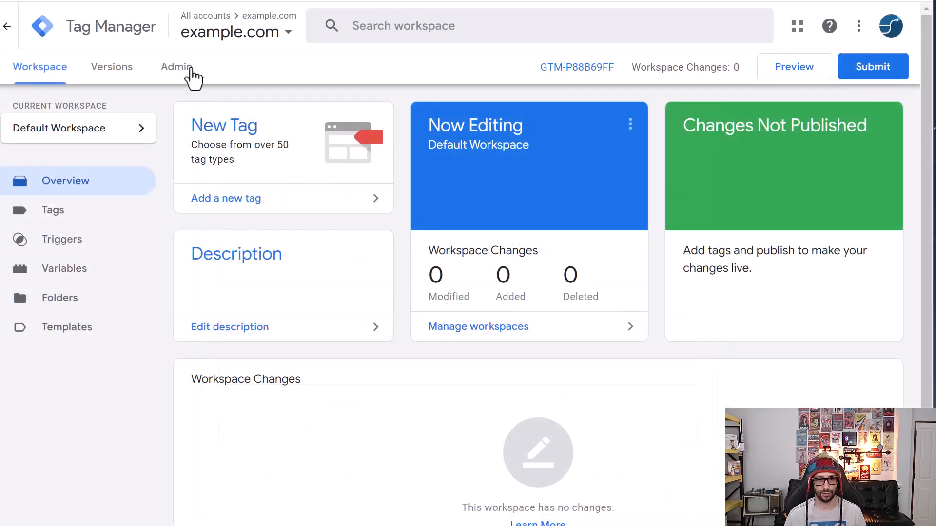
click(177, 66)
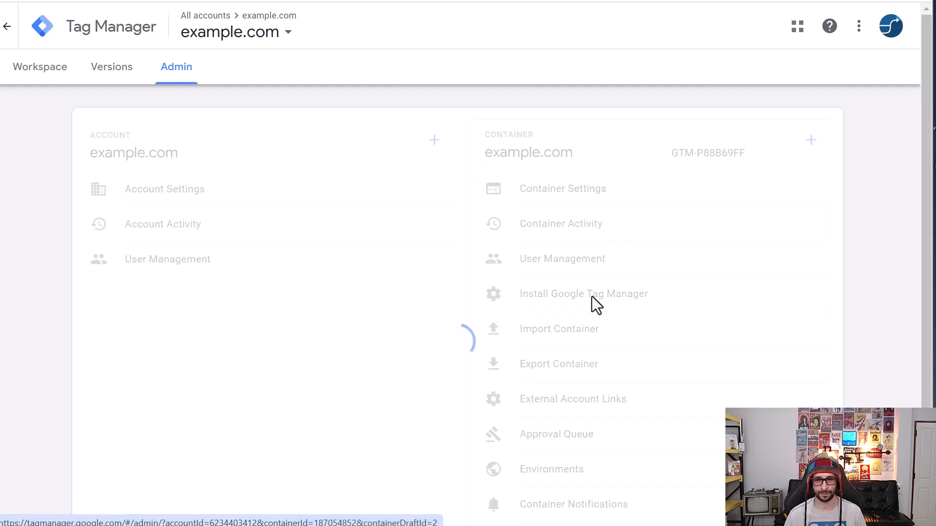
click(583, 293)
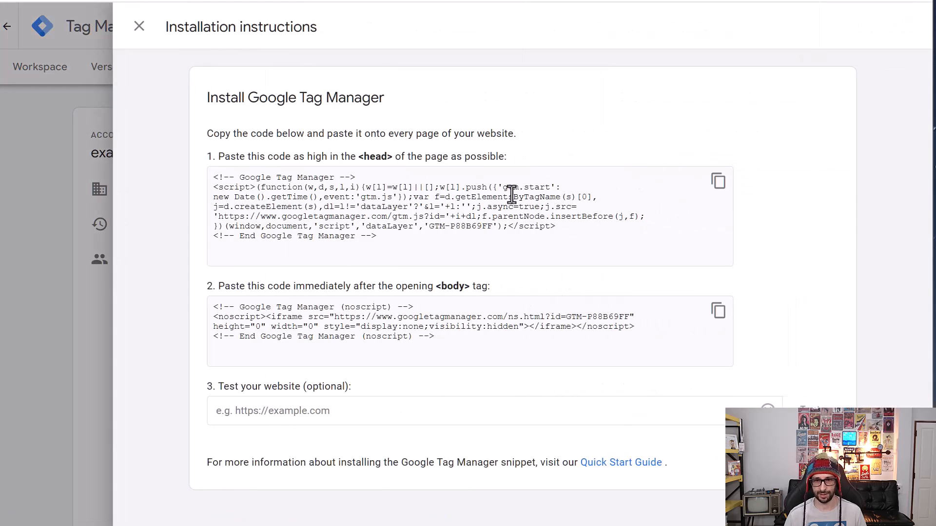
double_click(470, 226)
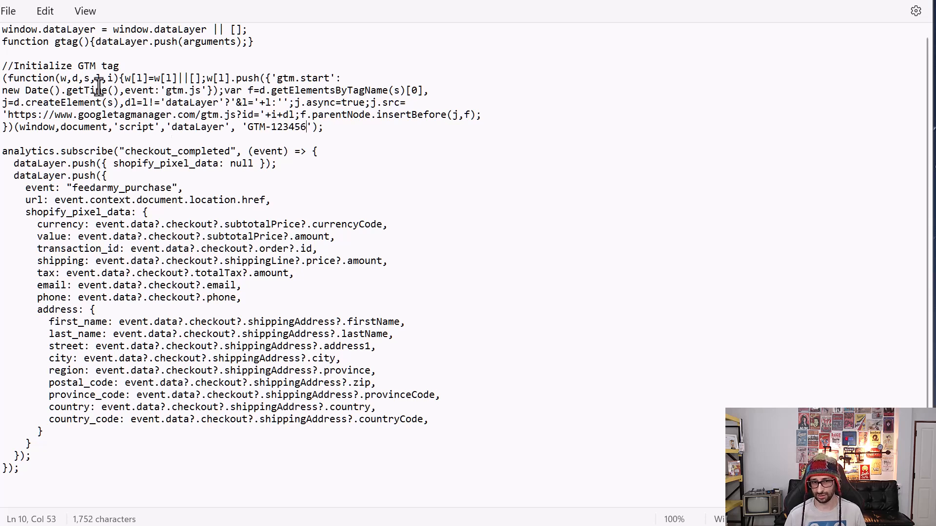
Step: Replace placeholder 123456 with P88B69FF in the pixel script and select the whole script
double_click(289, 126)
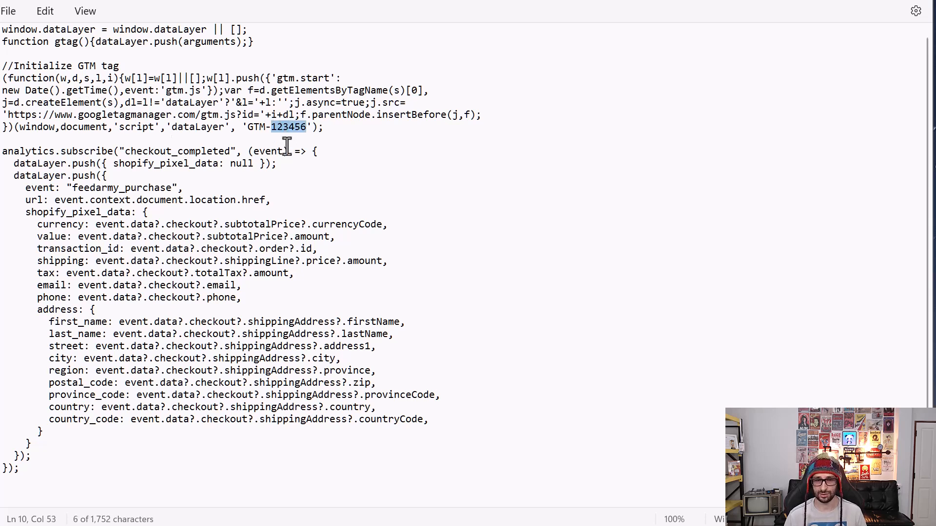
mouse_move(288, 137)
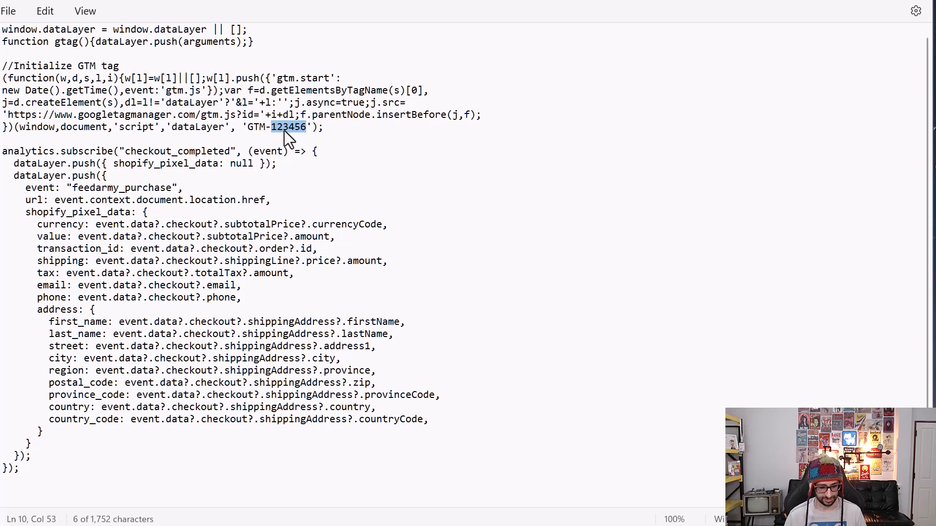
text(P88B69FF)
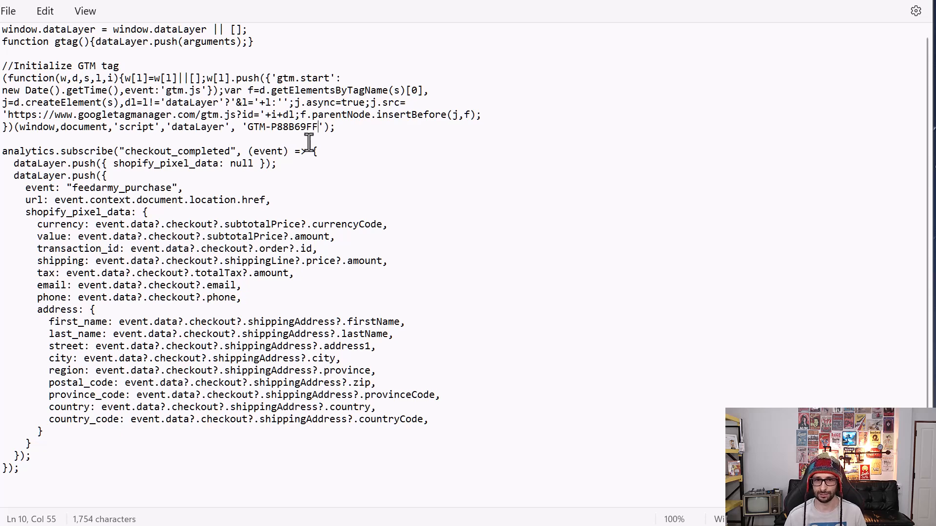
click(388, 224)
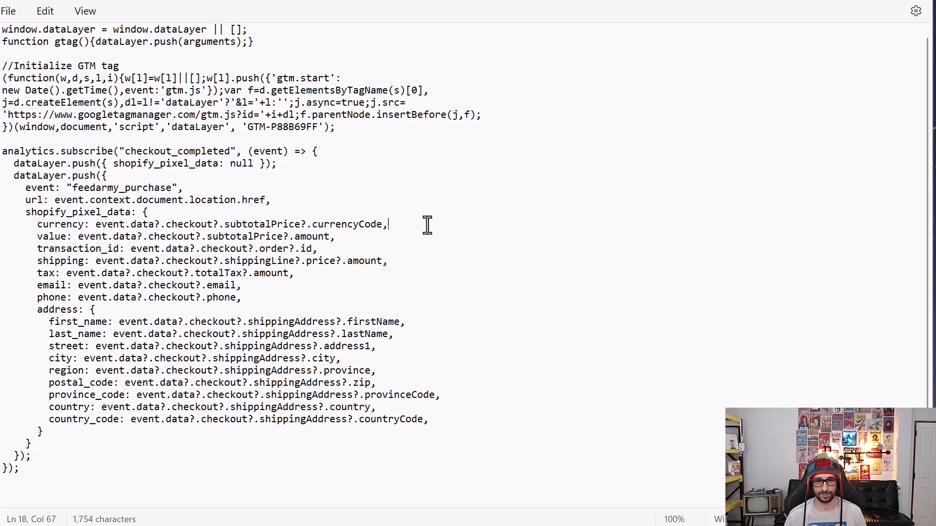
key(ctrl+a)
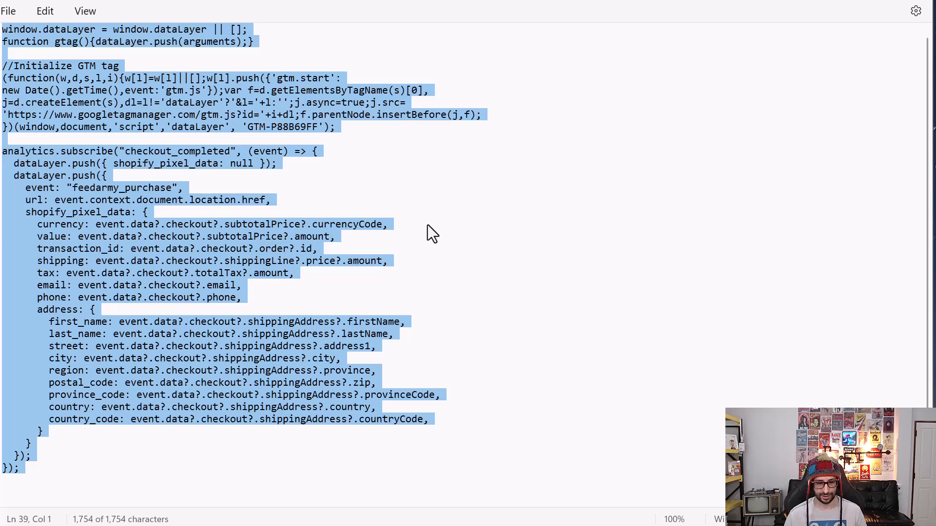
mouse_move(603, 124)
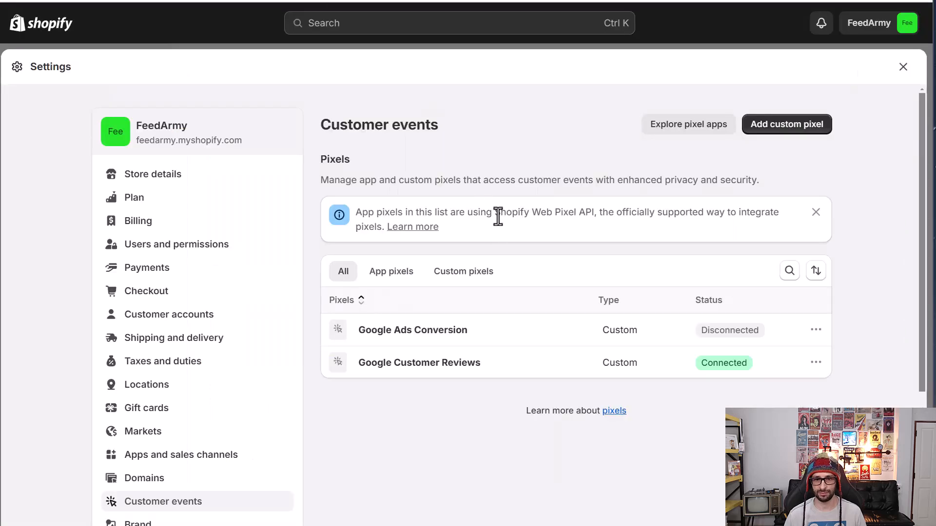
click(903, 66)
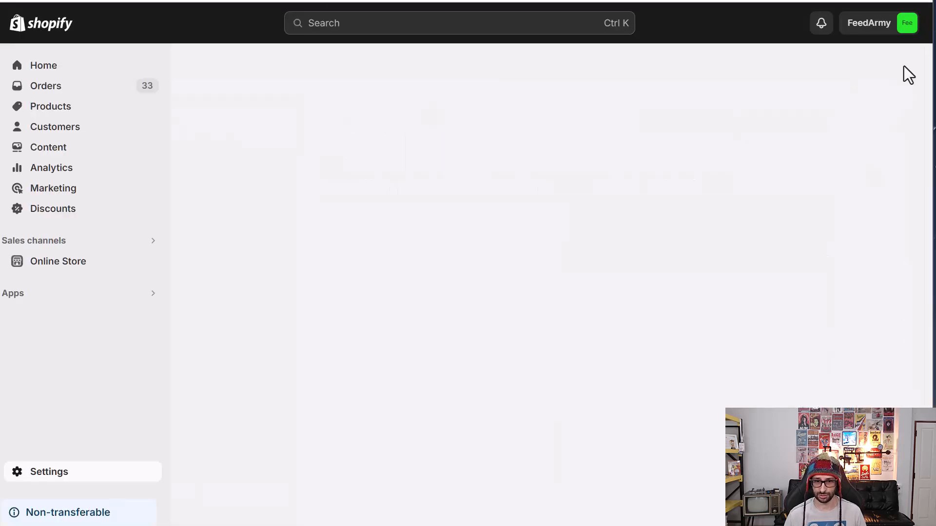
click(49, 472)
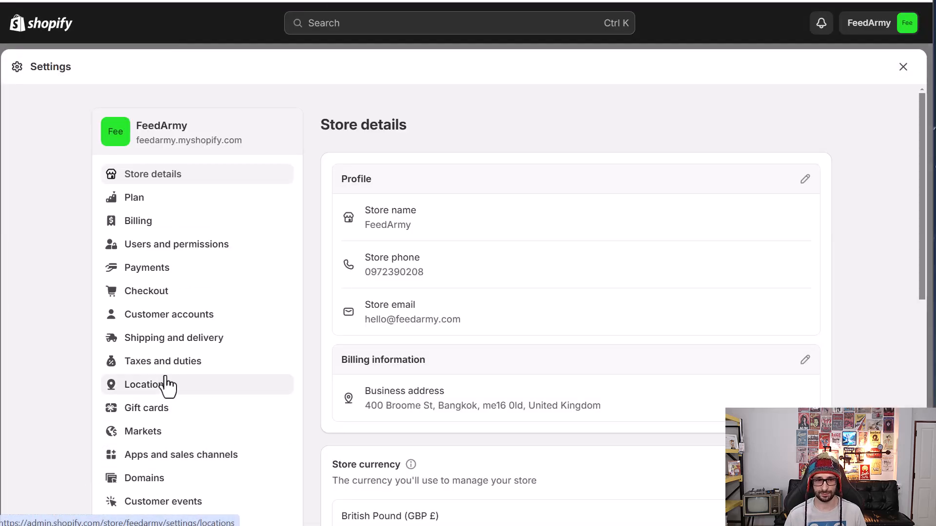
click(148, 290)
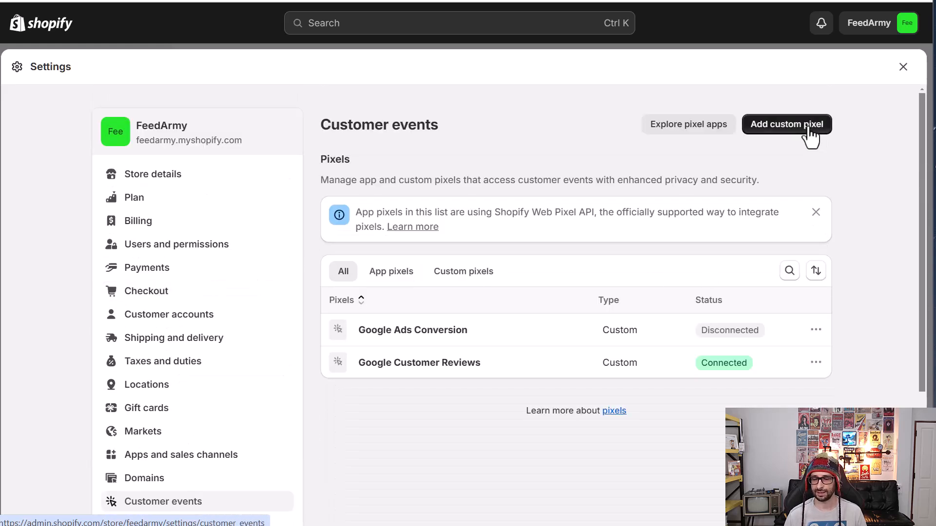
Step: Add a Shopify custom pixel named Google EC Conversions GTM
click(787, 124)
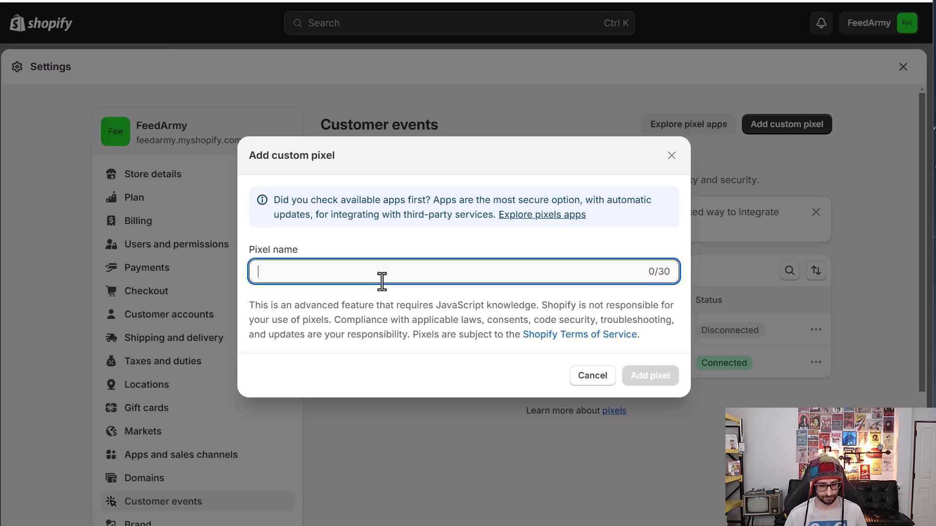
text(Google)
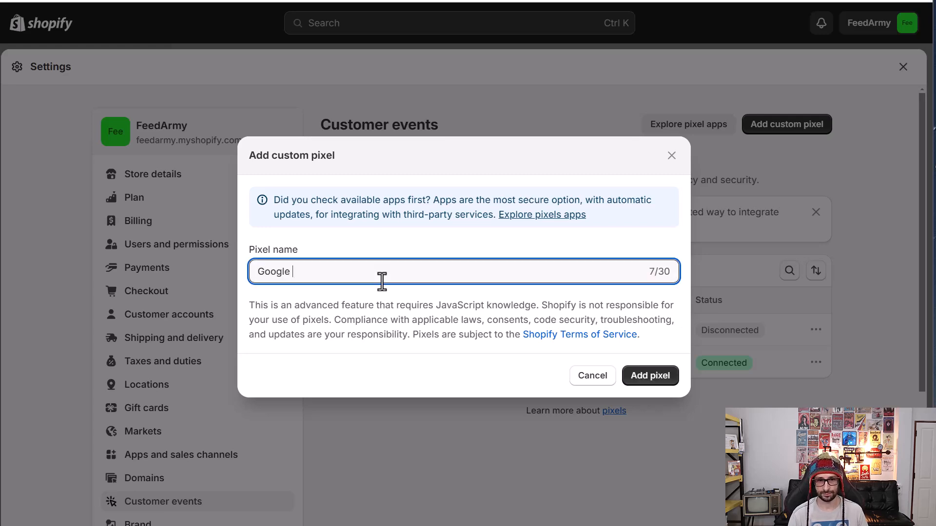
text(EC)
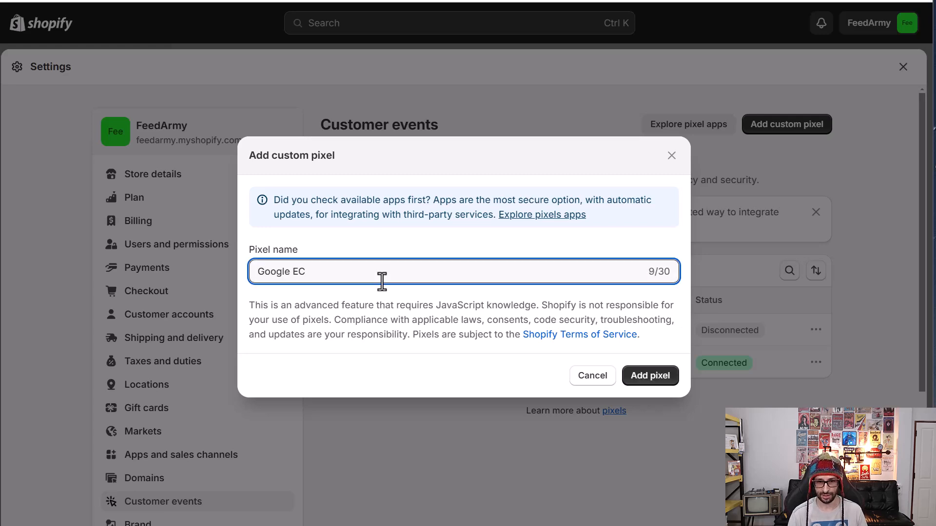
text(Conversions GTM)
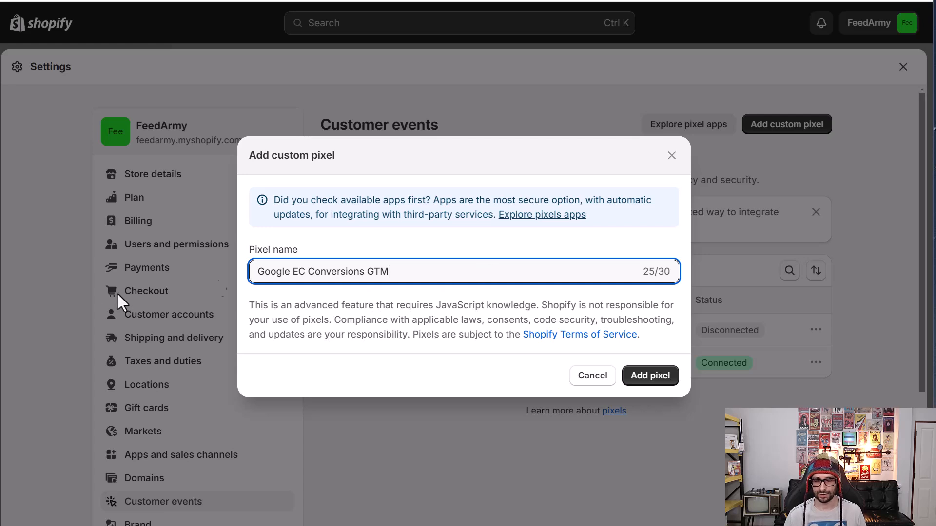
mouse_move(447, 284)
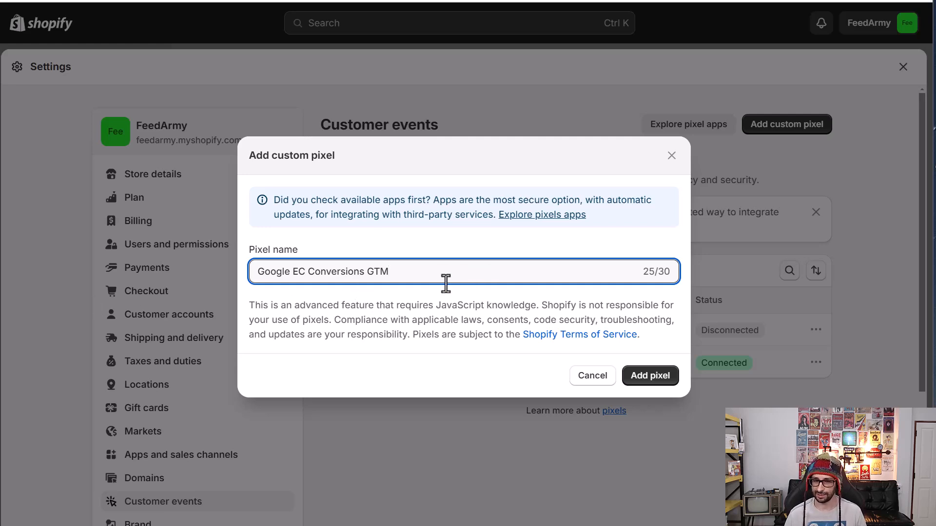
mouse_move(604, 353)
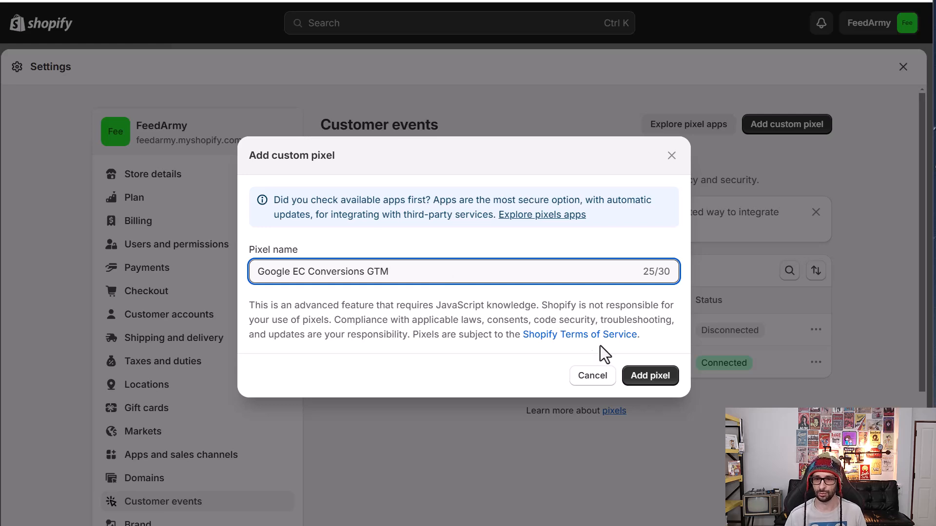
click(649, 376)
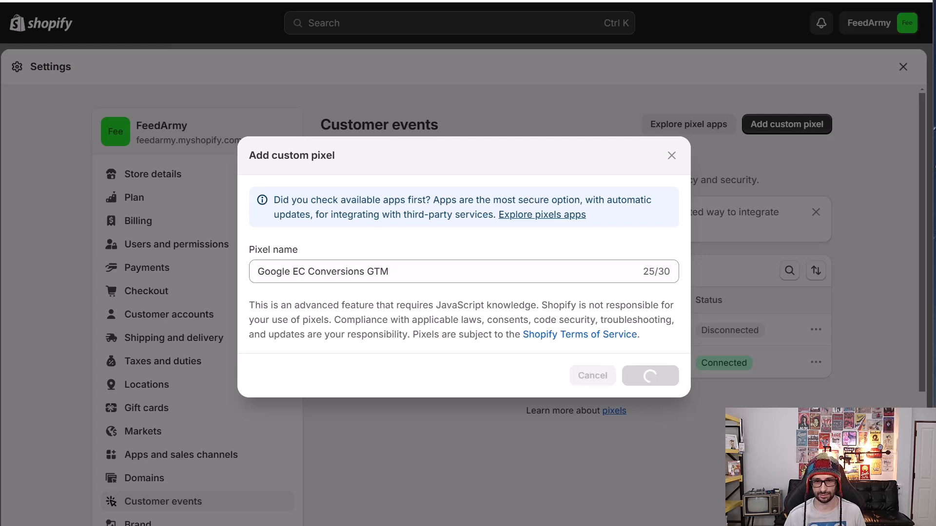
click(649, 375)
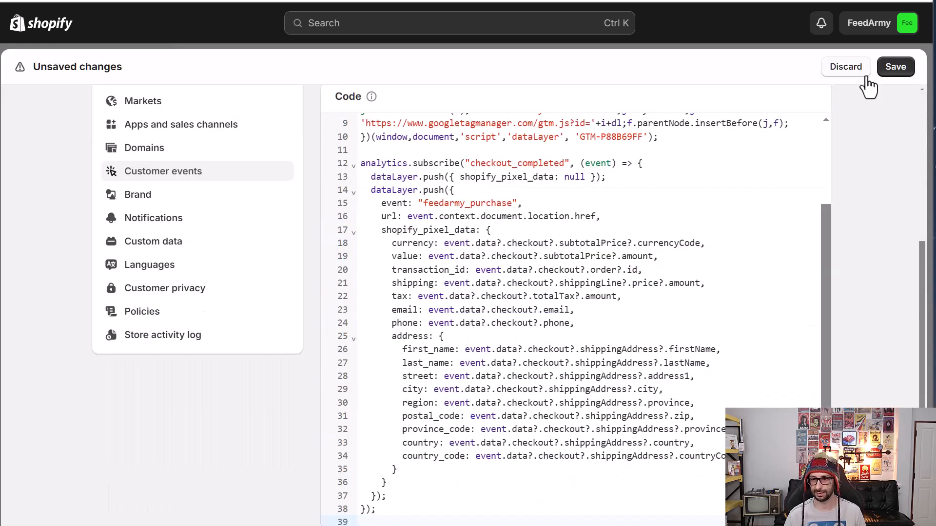
Step: Save the GTM code in the Google EC Conversions GTM pixel and connect it to the store
click(895, 66)
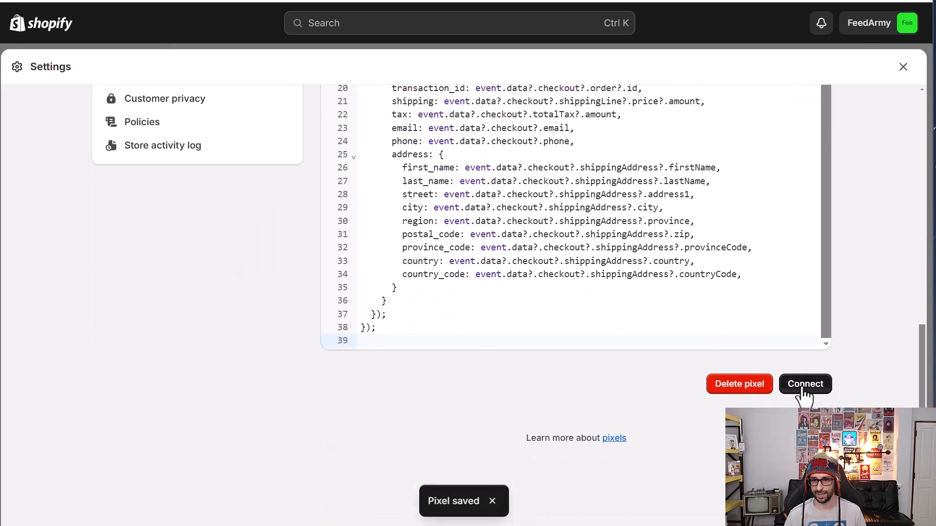
click(804, 384)
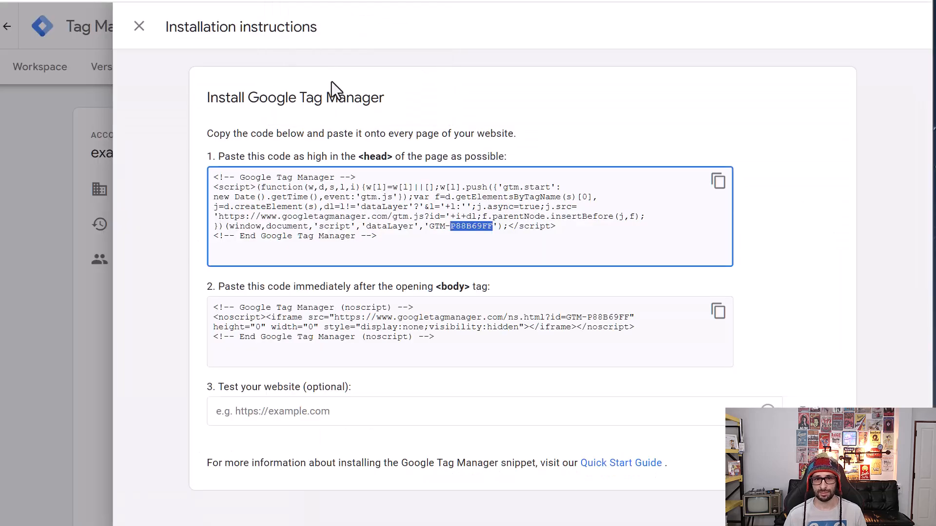
Step: Dismiss the installation instructions and start Import Container from Admin
click(138, 26)
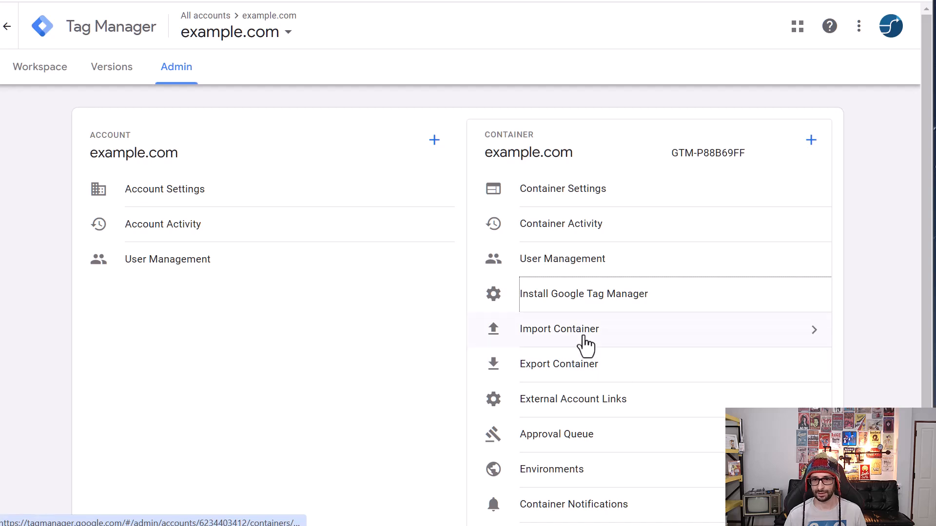
click(558, 329)
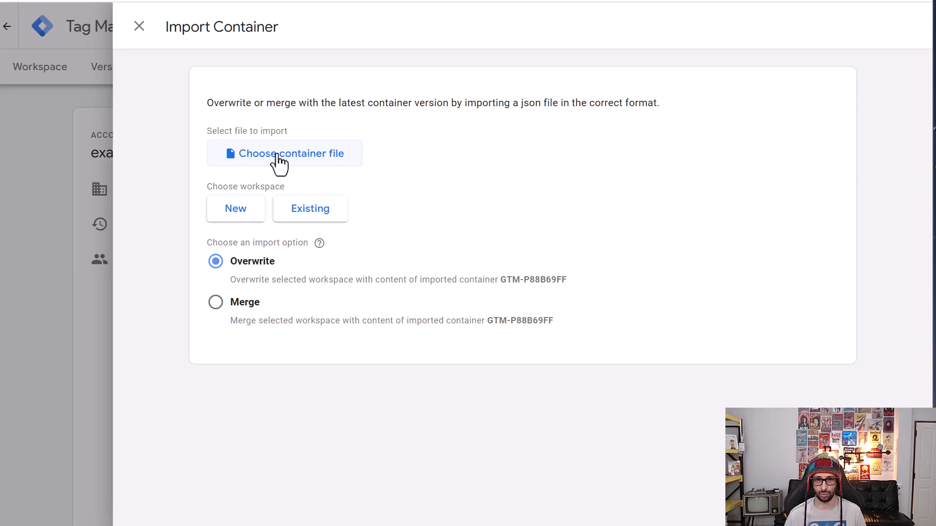
Step: Merge GTM-shopify_purchase_pixel.json into the existing Default Workspace and confirm the import
click(285, 153)
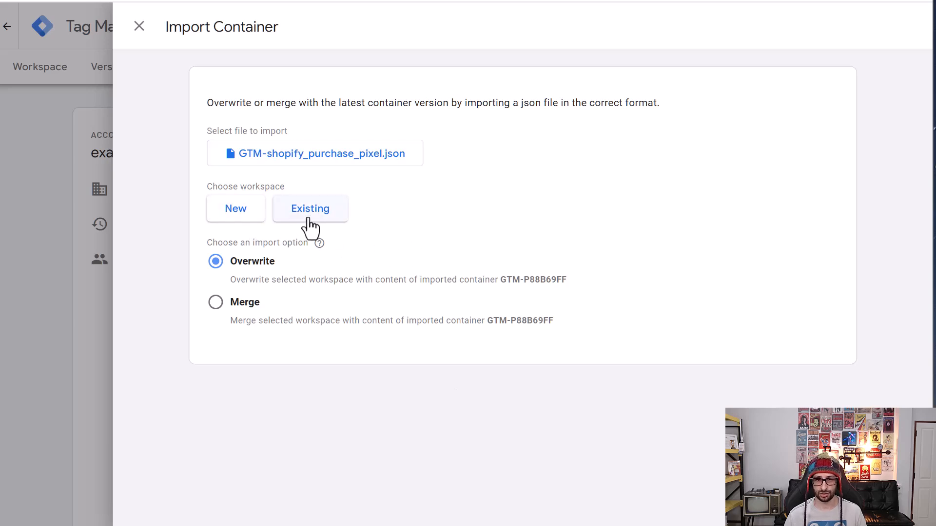
click(310, 208)
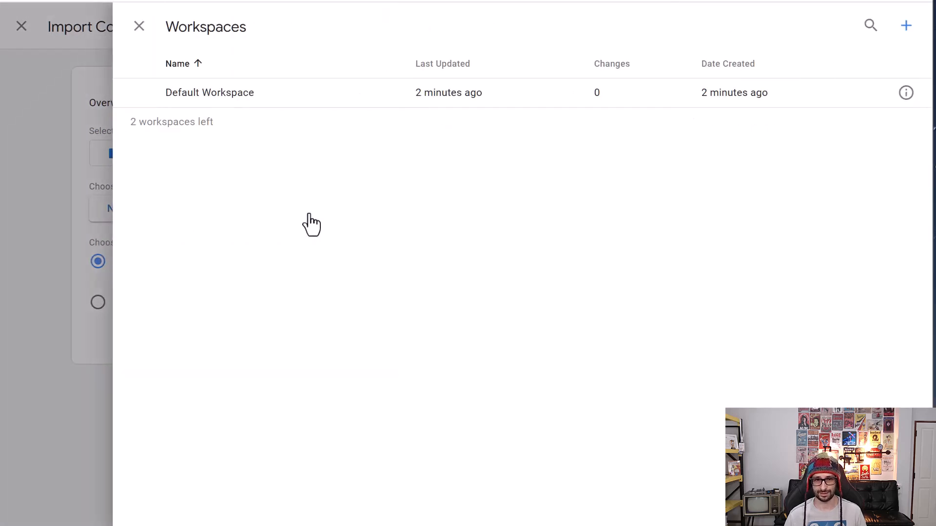
click(209, 92)
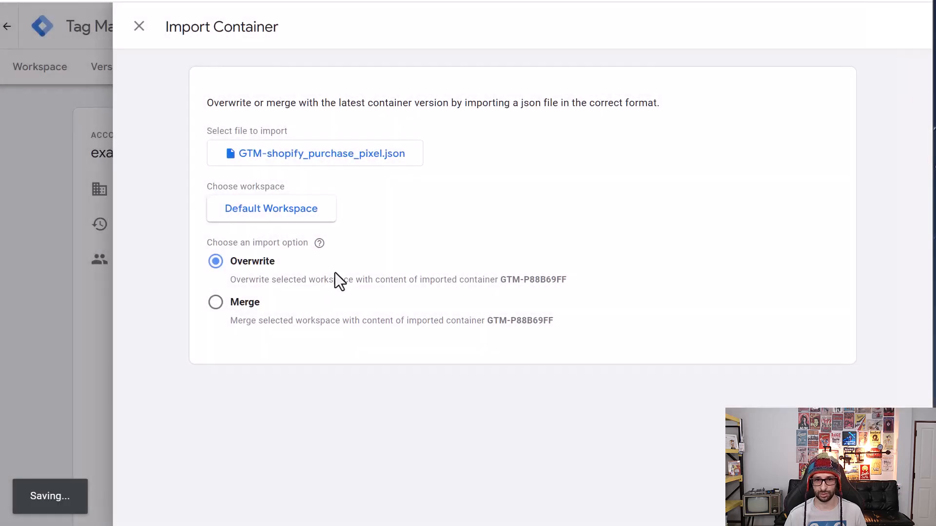
click(214, 302)
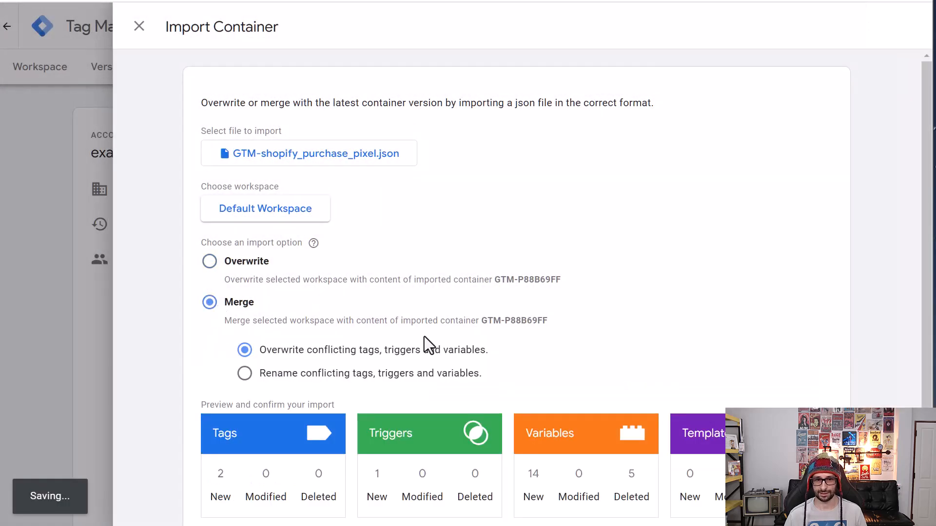
scroll(down, 3)
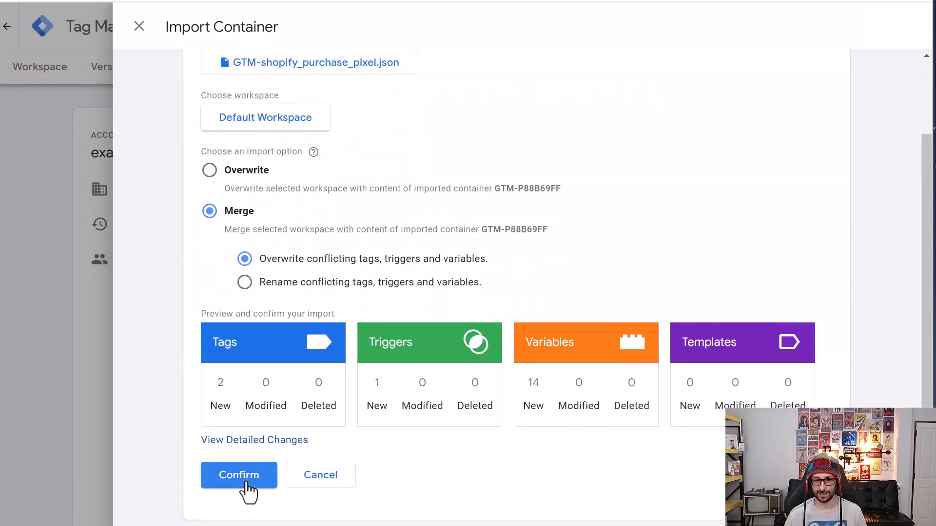
click(239, 475)
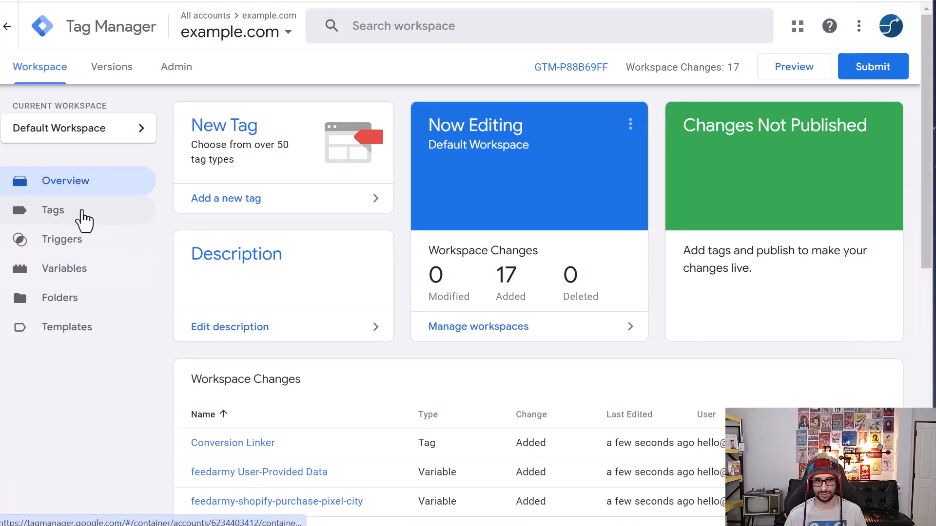
Step: Show the workspace's Tags list with the imported tags
click(53, 211)
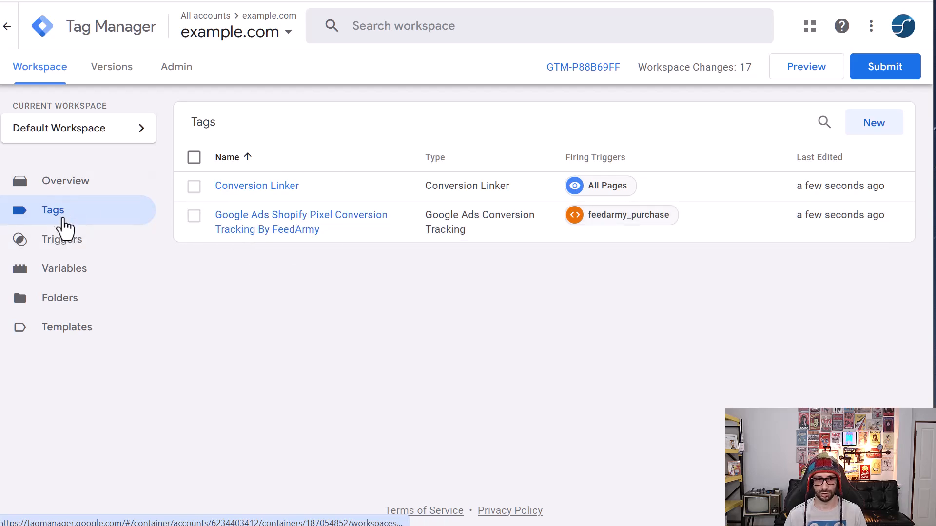
mouse_move(290, 237)
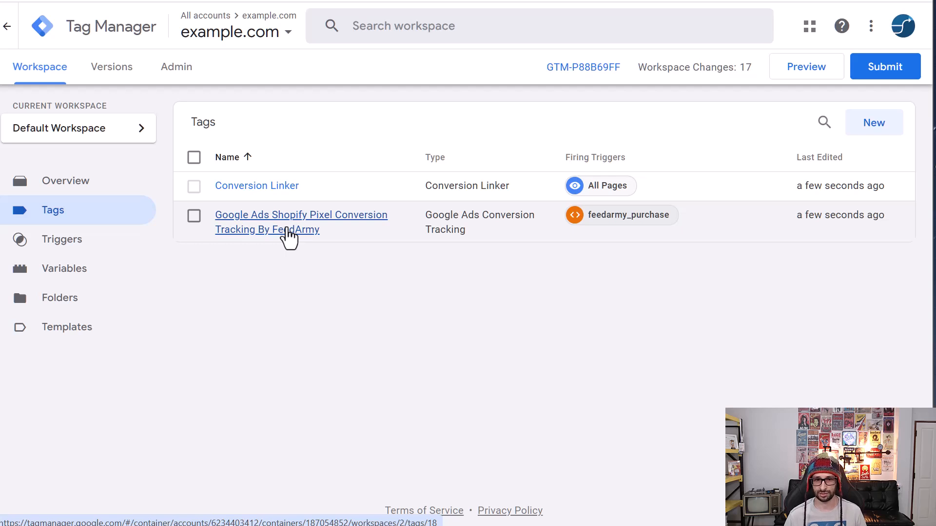
Step: Open the Google Ads Shopify Pixel Conversion Tracking By FeedArmy tag showing placeholder ID and label 1234
click(301, 222)
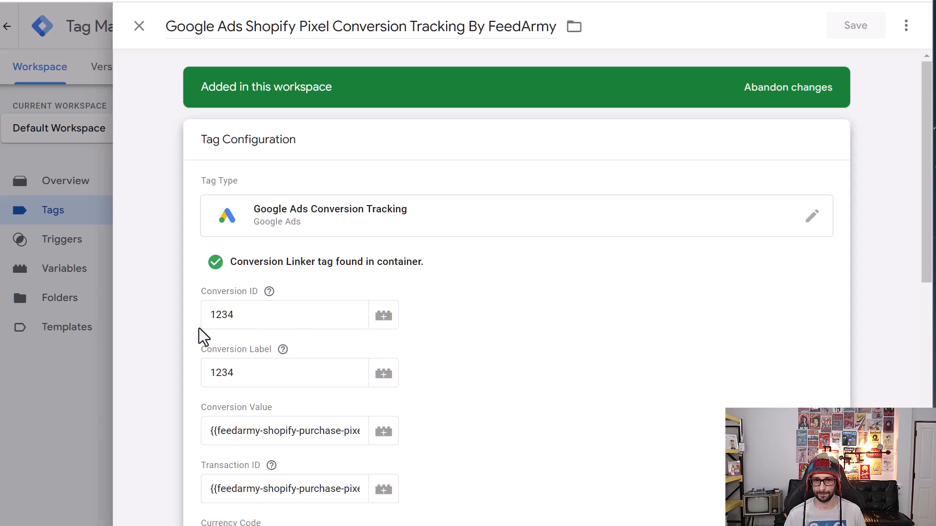
mouse_move(468, 139)
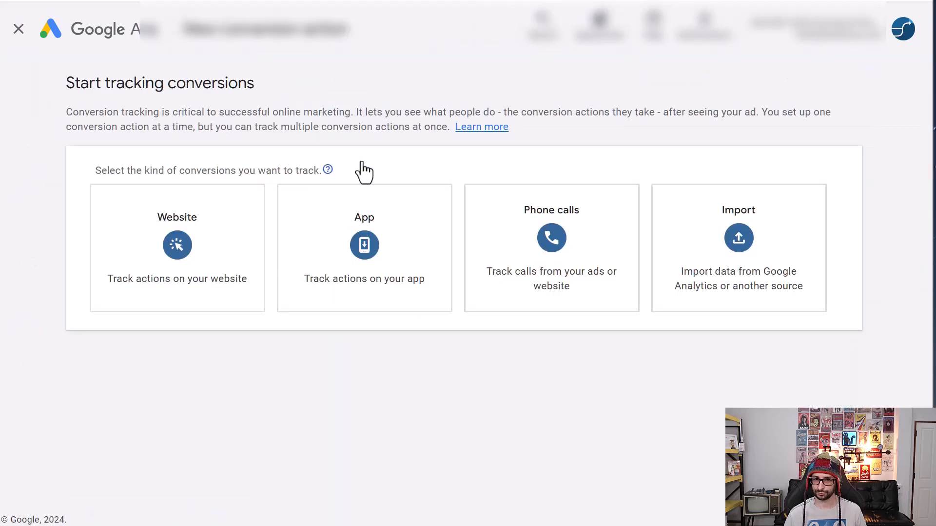
Step: Choose Website conversions, enter the domain example.com and scan down to manual setup
click(177, 248)
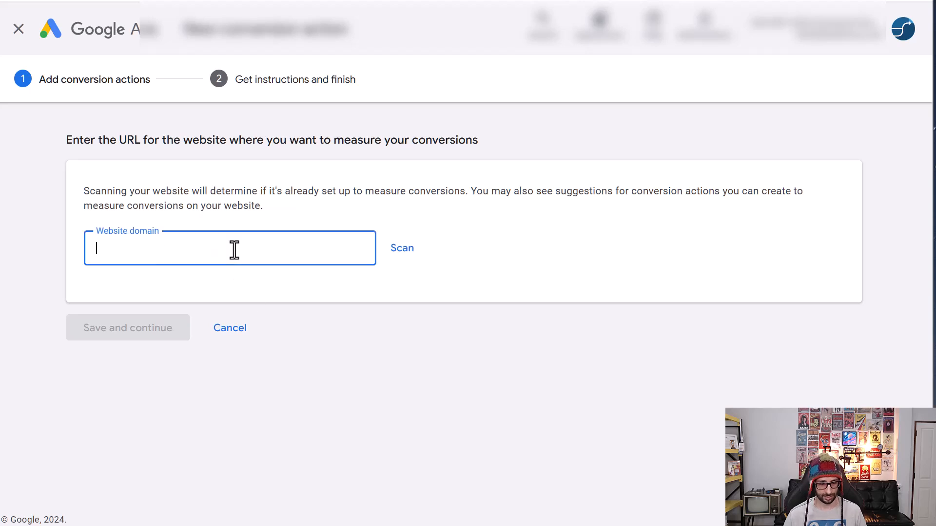
text(example.com)
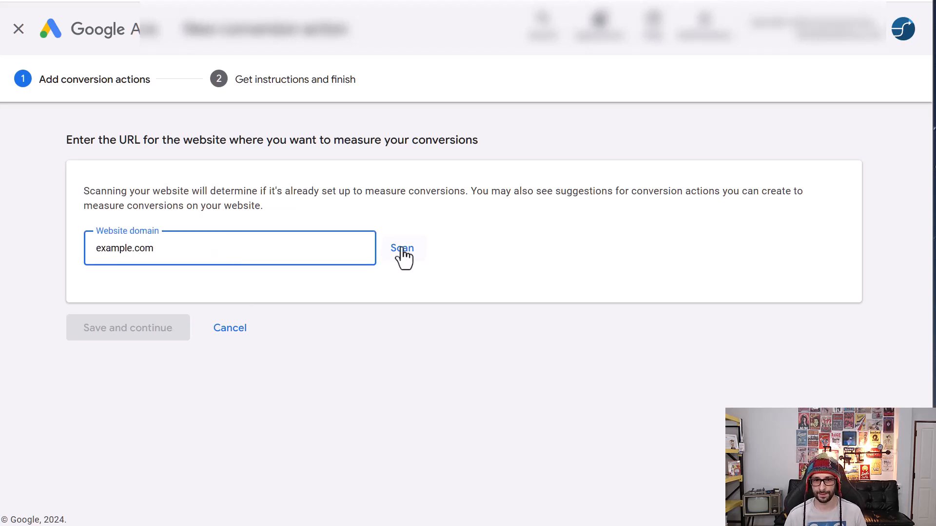
scroll(down, 3)
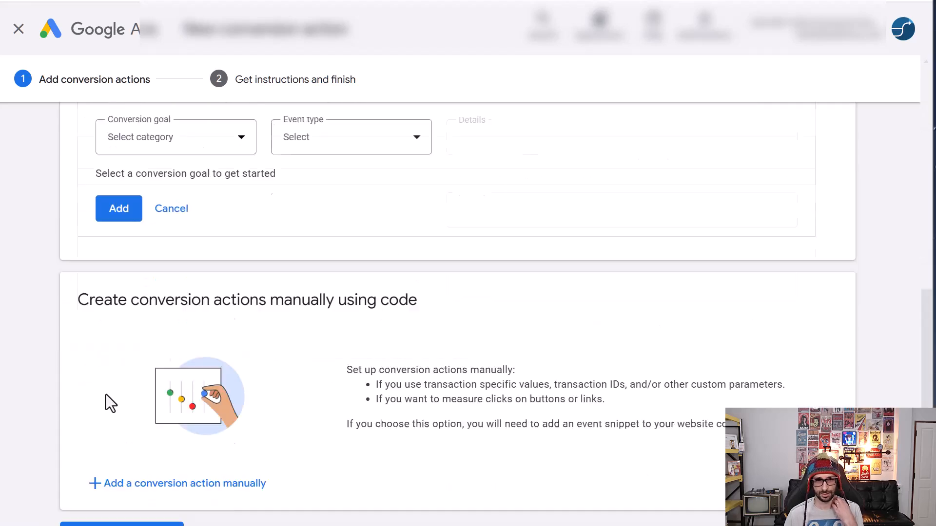
scroll(down, 3)
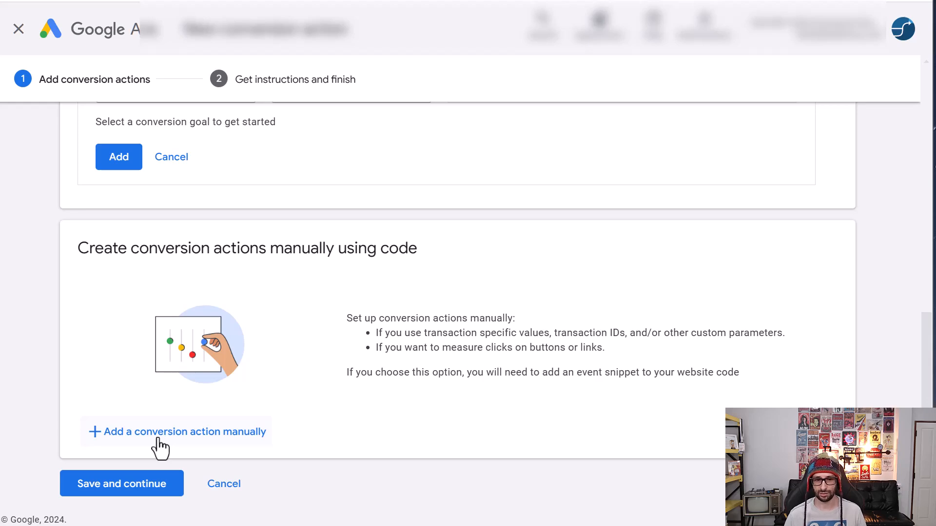
Step: Add a manual conversion action with category Purchase named 'Shopify Pixel GTM'
click(177, 431)
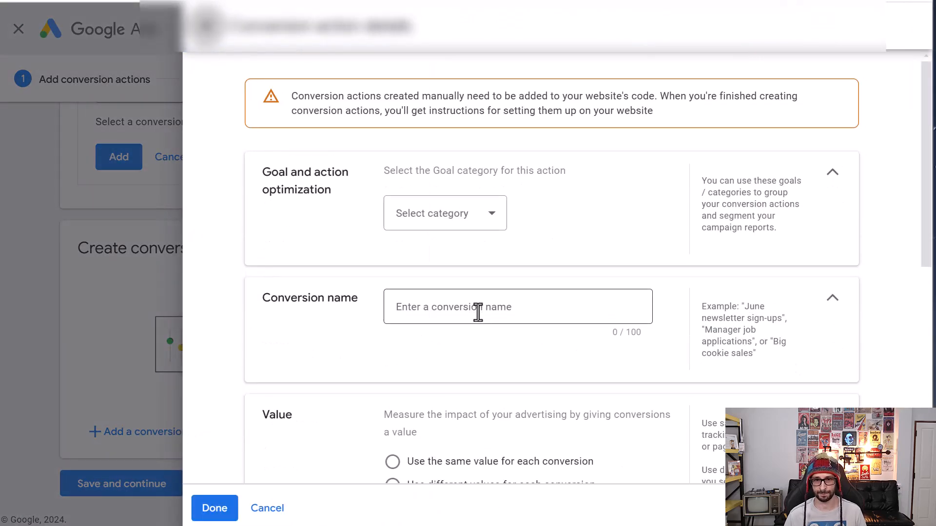
click(445, 213)
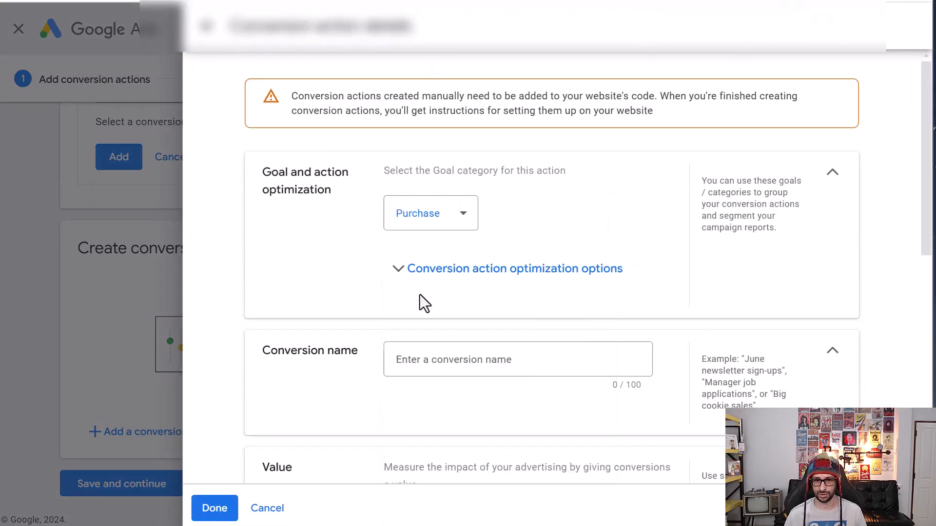
click(517, 360)
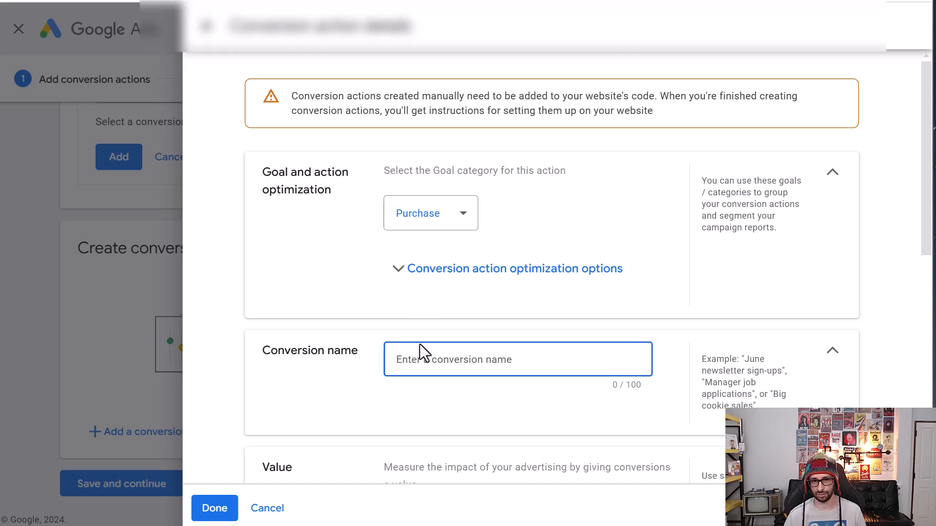
click(517, 359)
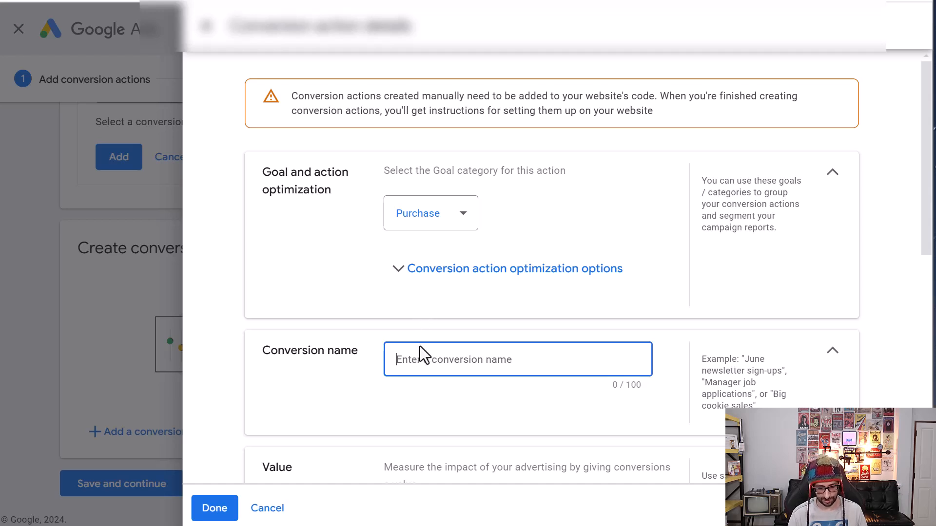
text(Shop P)
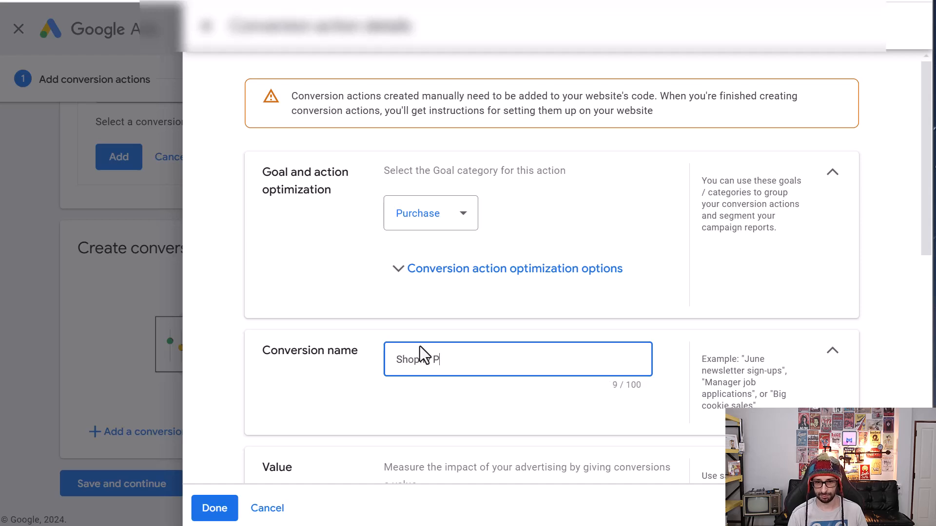
text(ixel GTM)
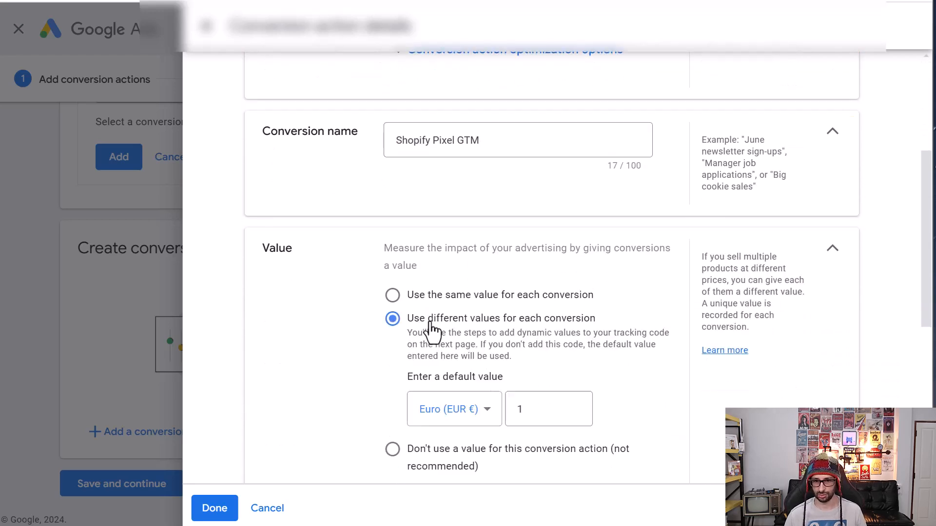
Step: Confirm the conversion action details and save to reach the setup instructions
scroll(down, 3)
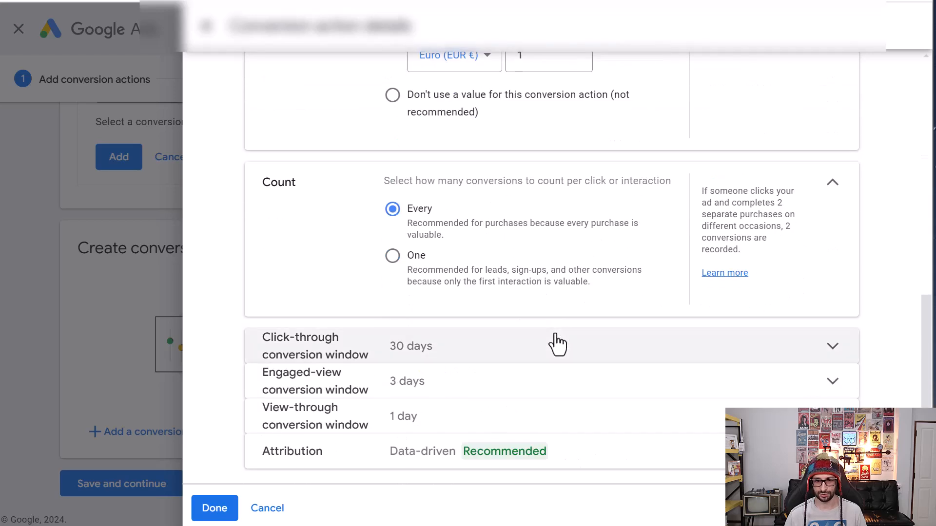
click(213, 507)
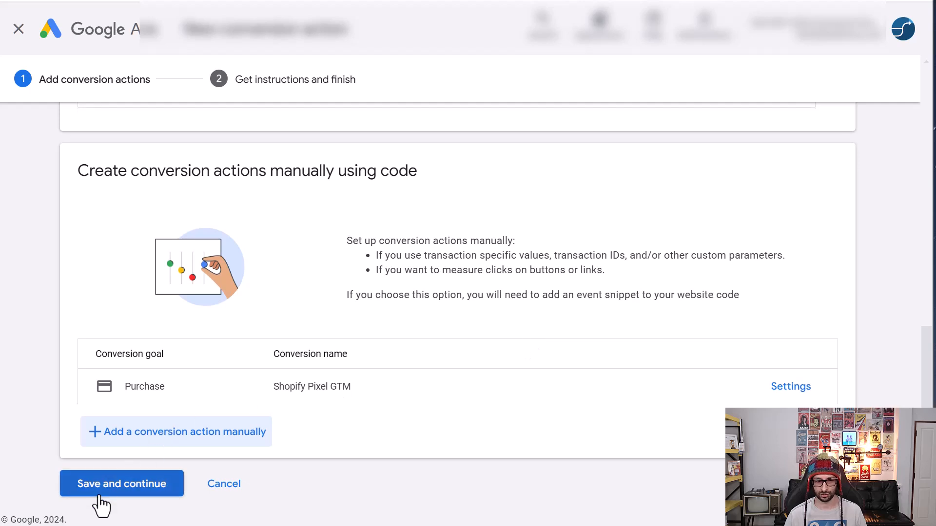
click(122, 484)
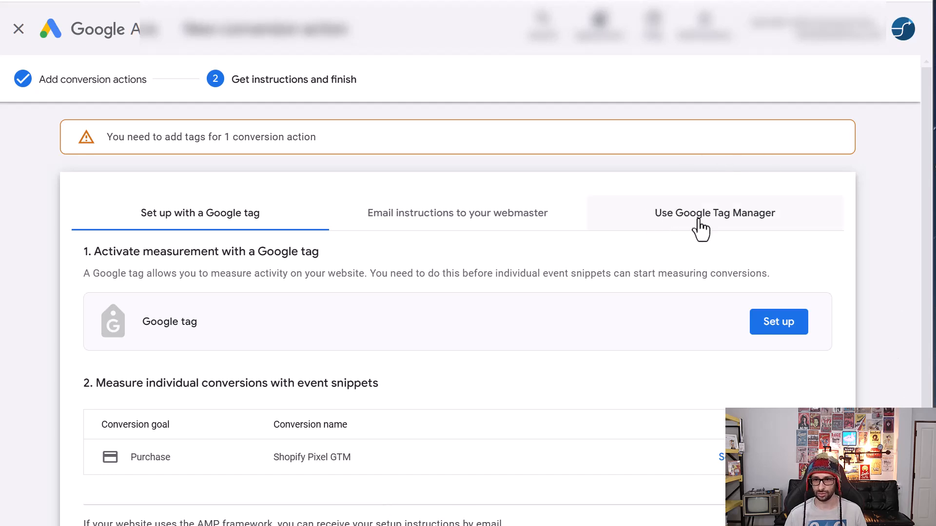
click(715, 214)
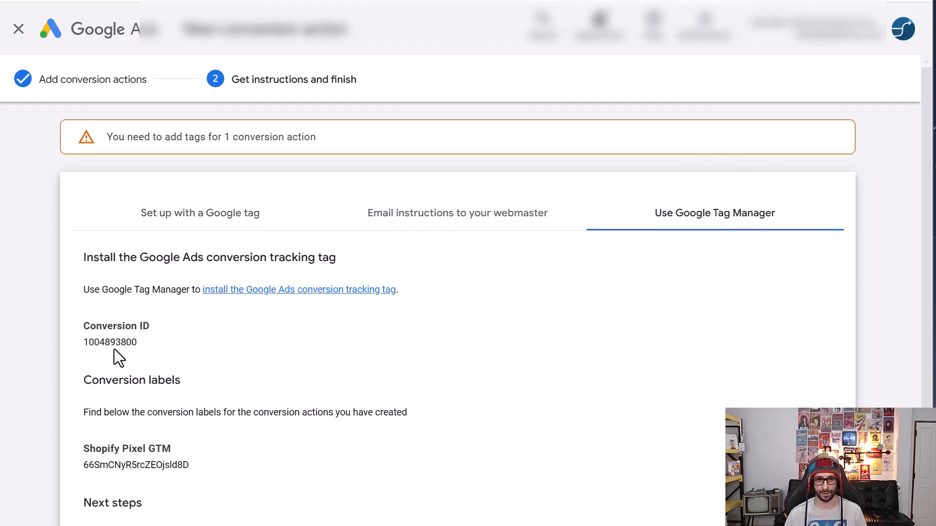
double_click(110, 342)
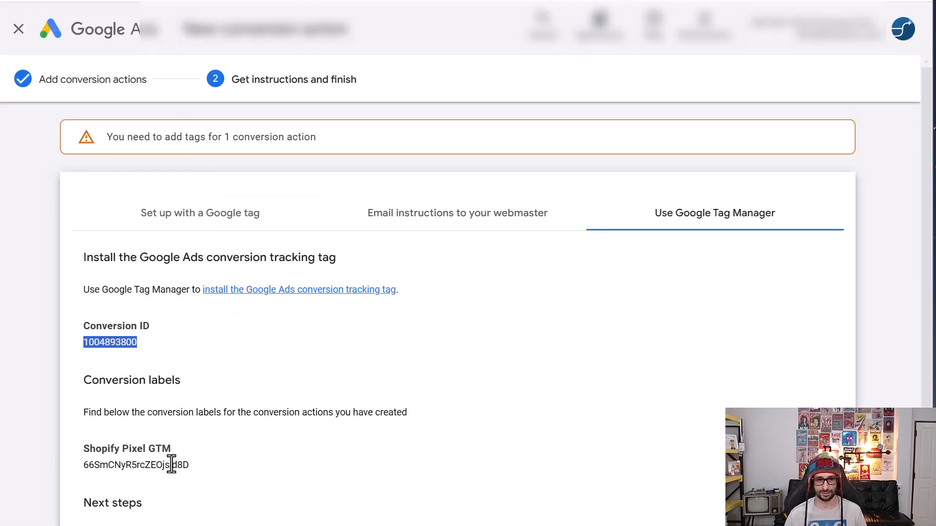
double_click(136, 465)
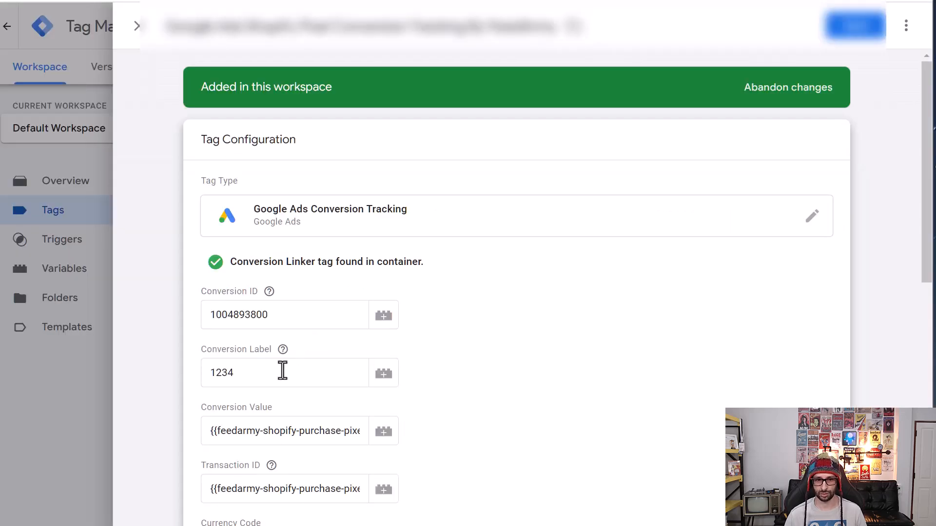
Step: Save the conversion tag with label 66SmCNyR5rcZEOjsld8D and begin submitting the workspace
text(66SmCNyR5rcZtOjsld8D)
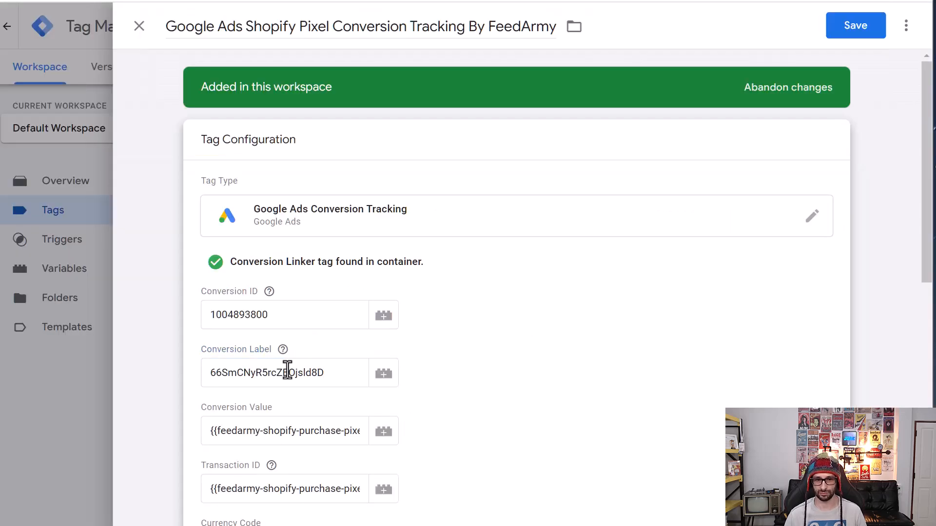
click(854, 25)
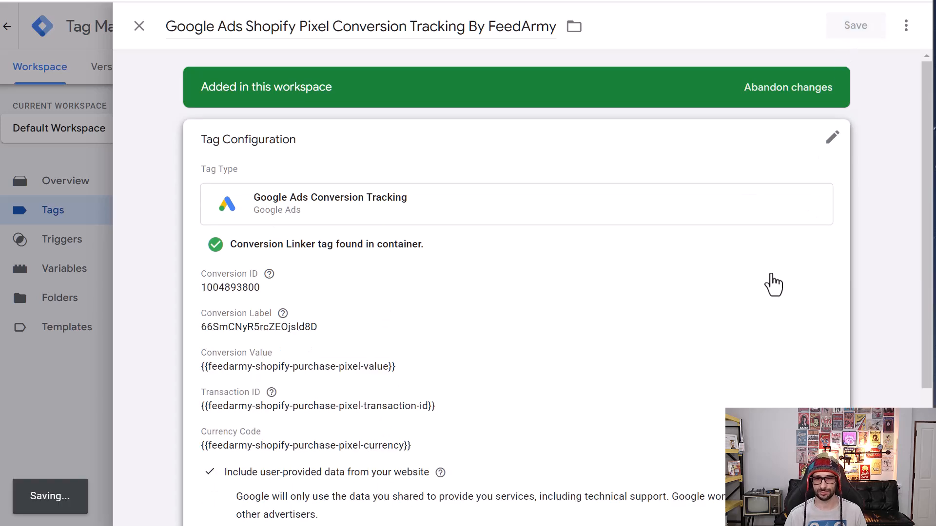
click(139, 25)
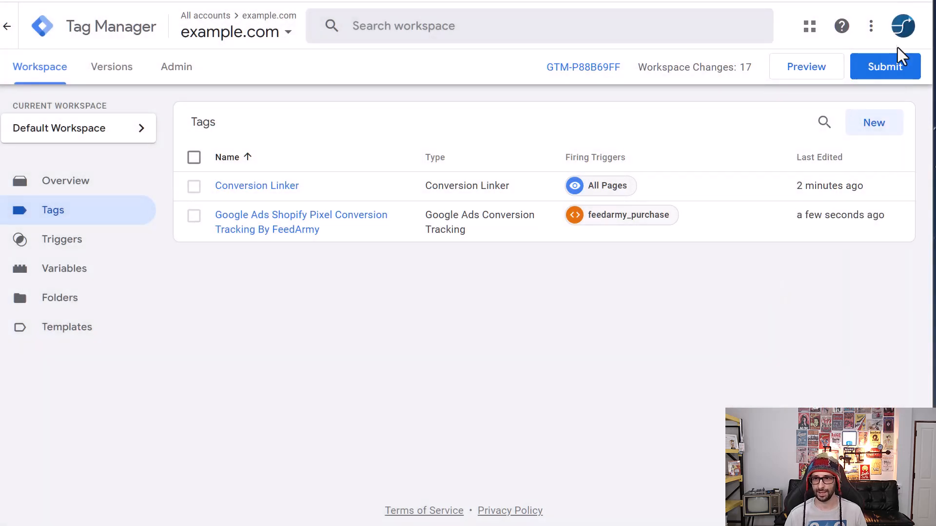
click(885, 66)
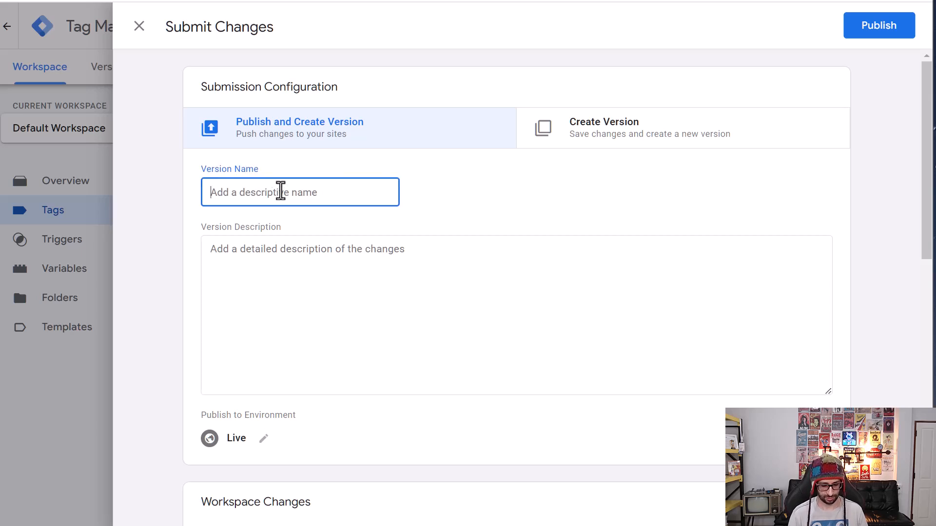
Step: Publish the workspace as a version named 'Shopify Enhanced Conversions'
text(Shopify)
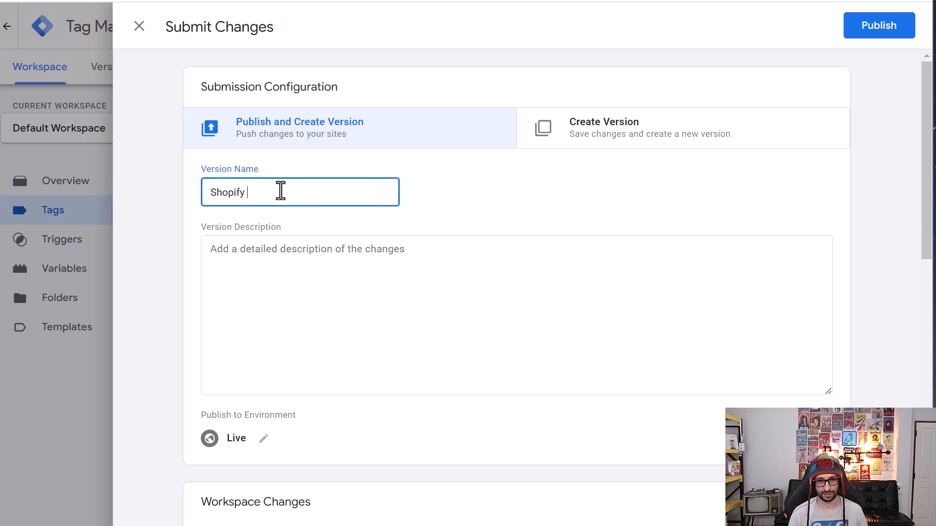
text(Enhanced Conversions)
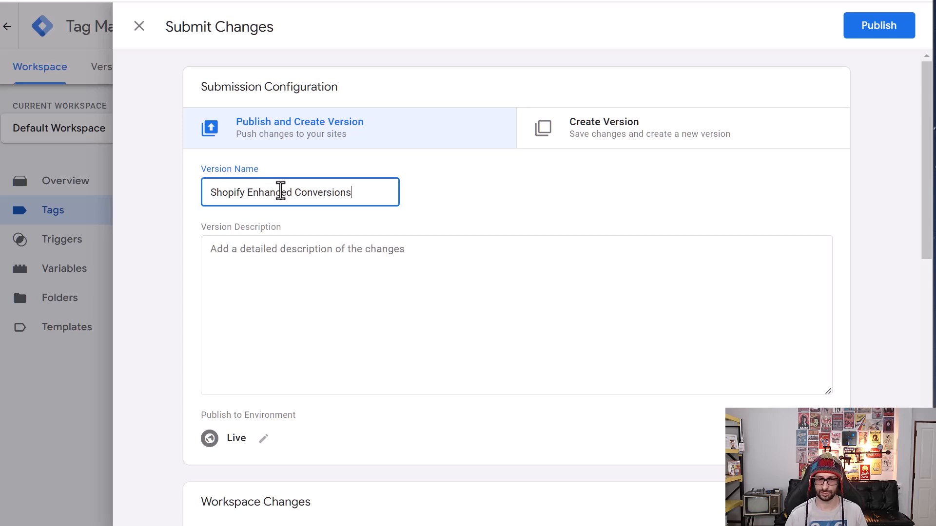
click(878, 26)
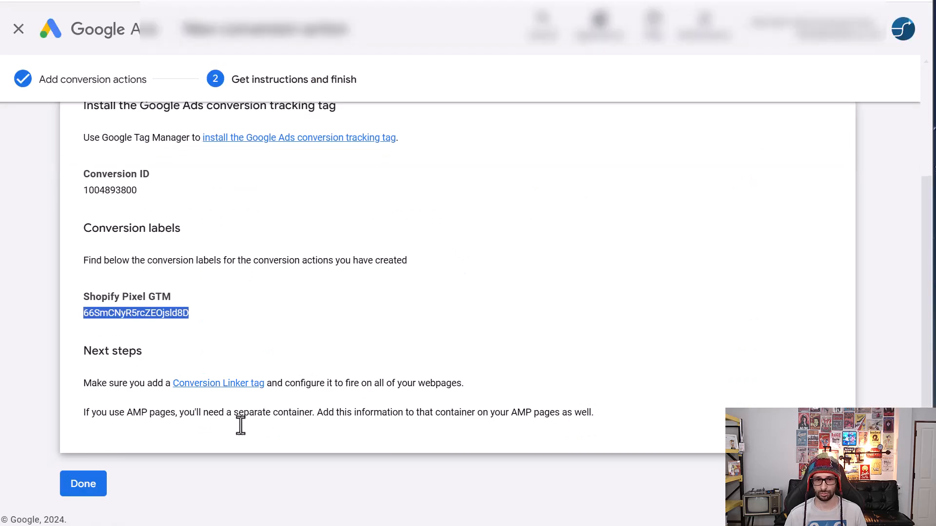
Step: Finish the setup and open the Shopify Pixel GTM conversion action's details
click(83, 484)
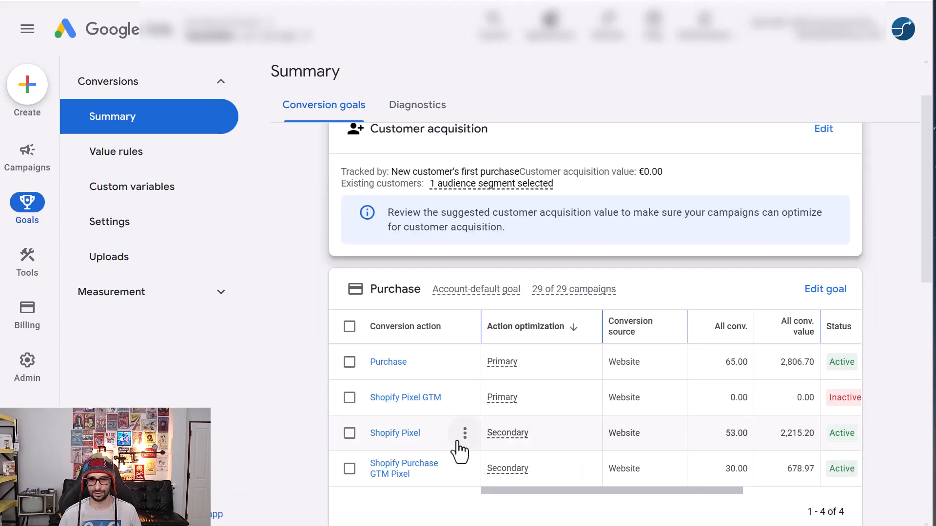
mouse_move(424, 482)
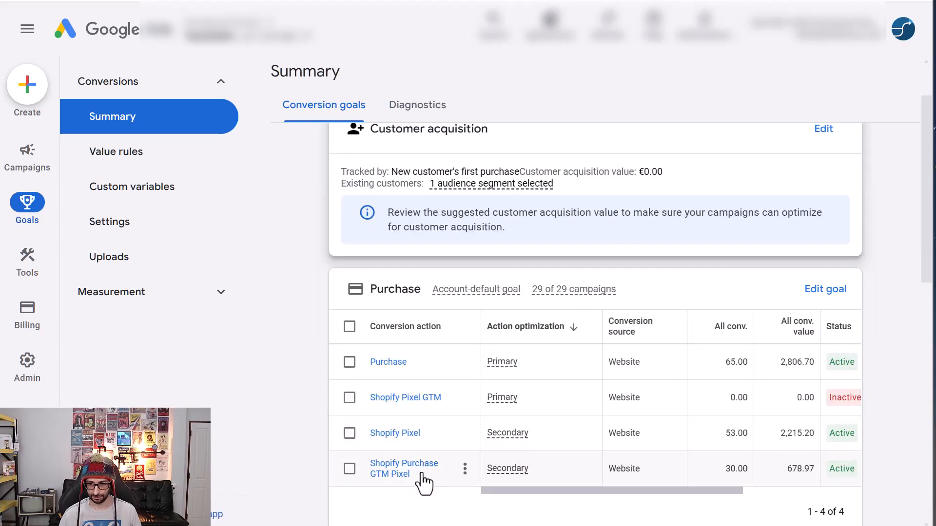
click(404, 469)
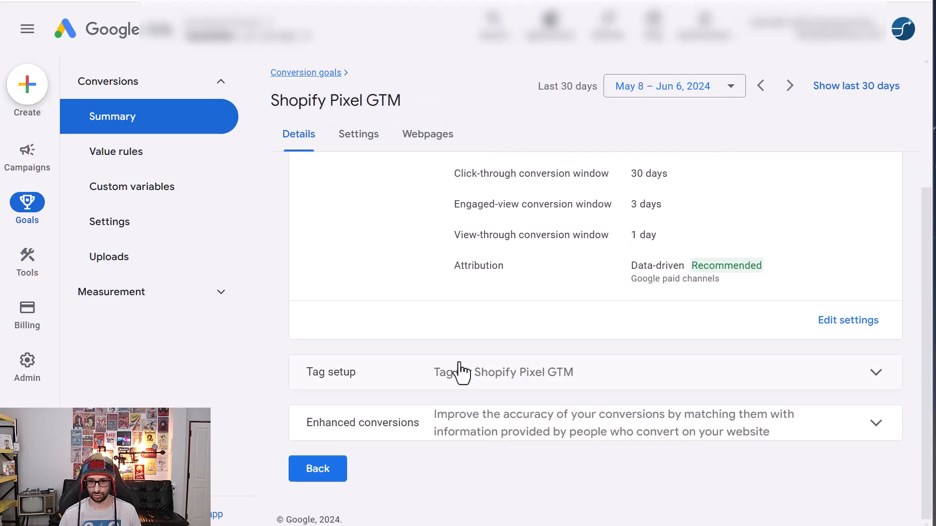
Step: Turn on enhanced conversions set up through a Google tag or Tag Manager
click(875, 423)
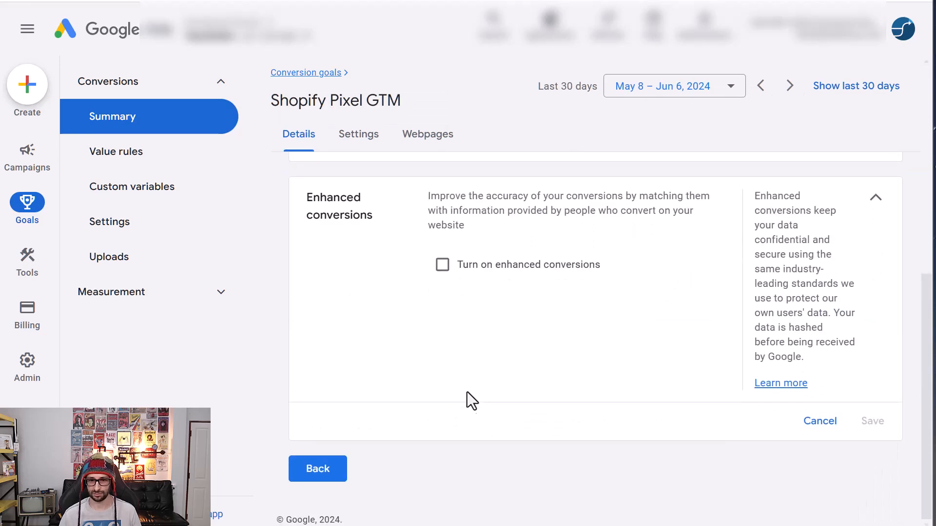
click(443, 265)
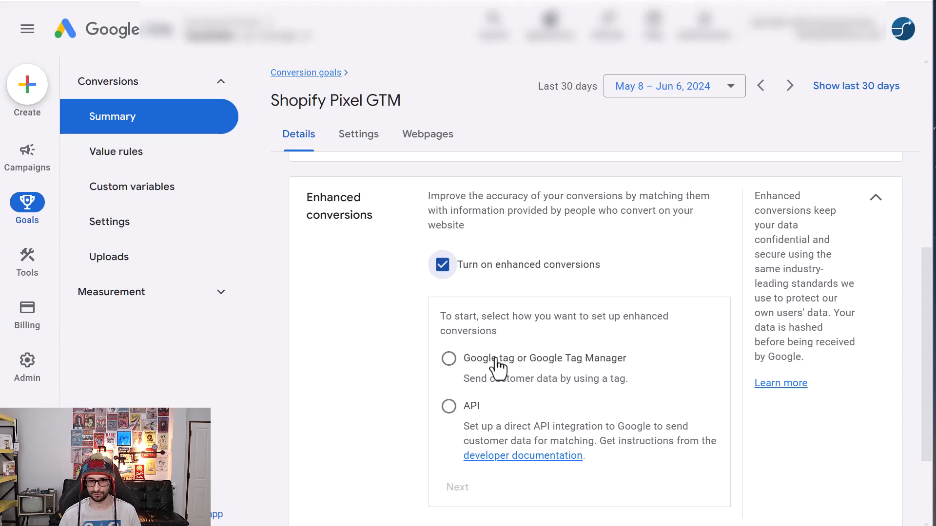
click(449, 357)
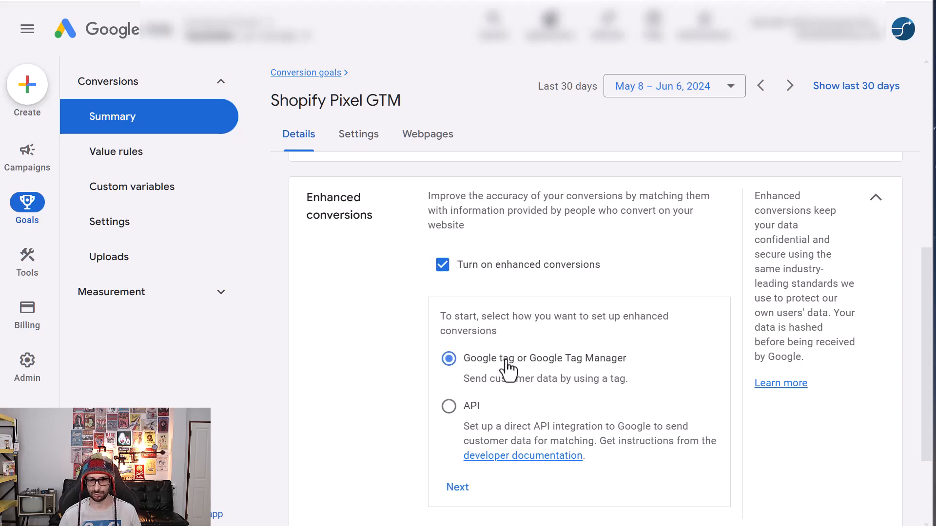
click(457, 488)
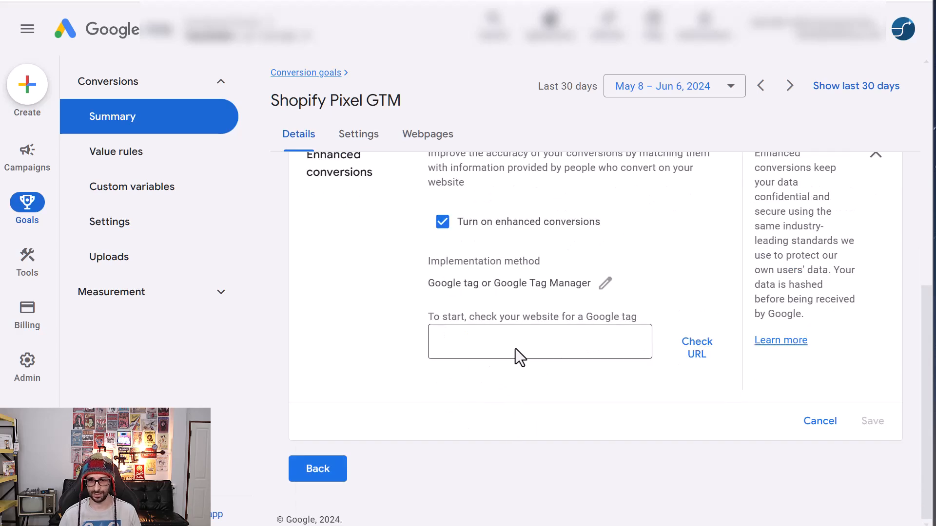
text(d)
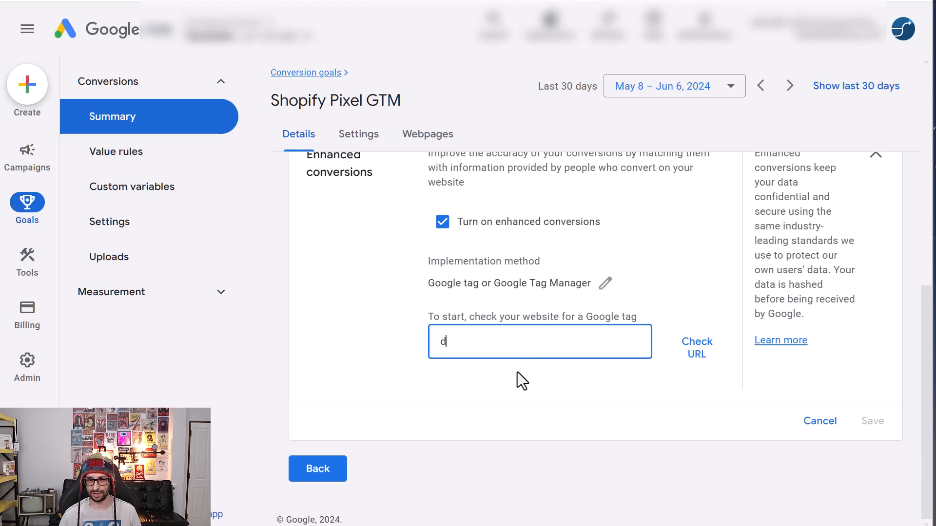
Step: Check the site's tag, choose Google Tag Manager as the method and save the settings
click(696, 348)
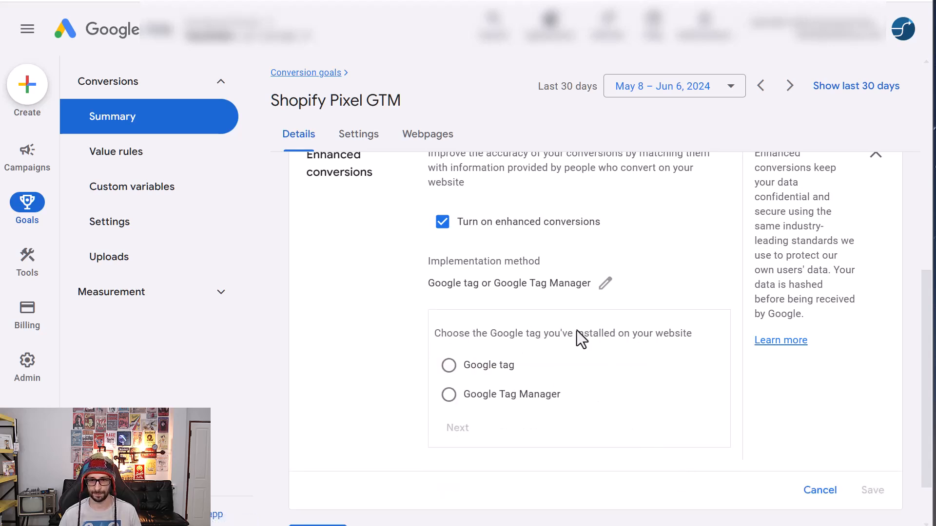
click(449, 395)
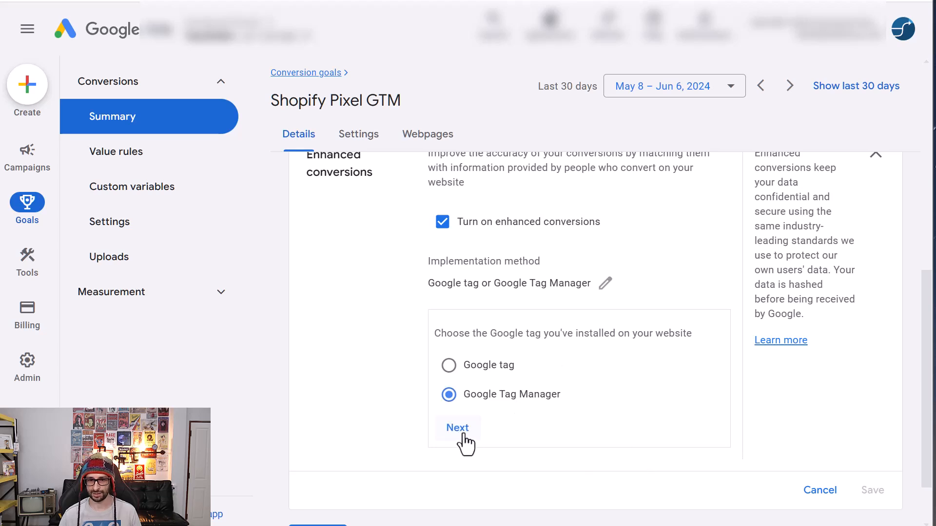
click(457, 427)
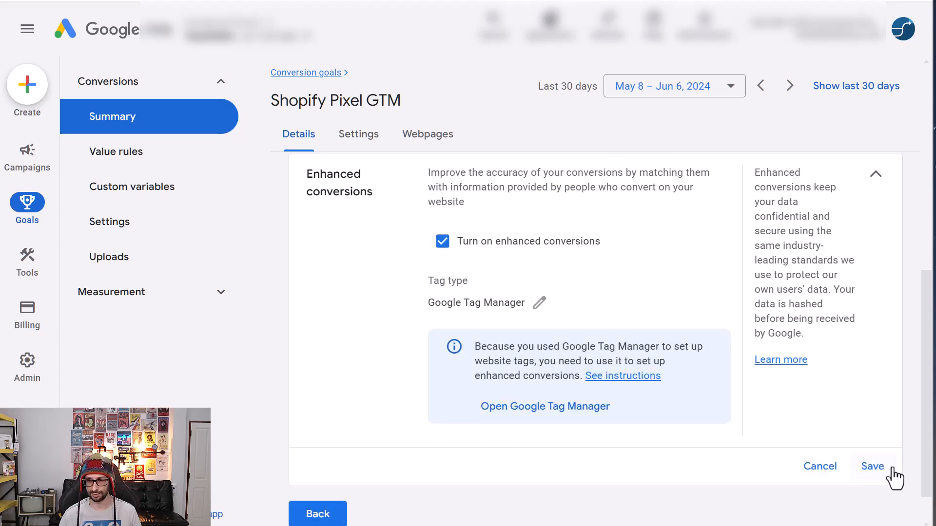
click(872, 466)
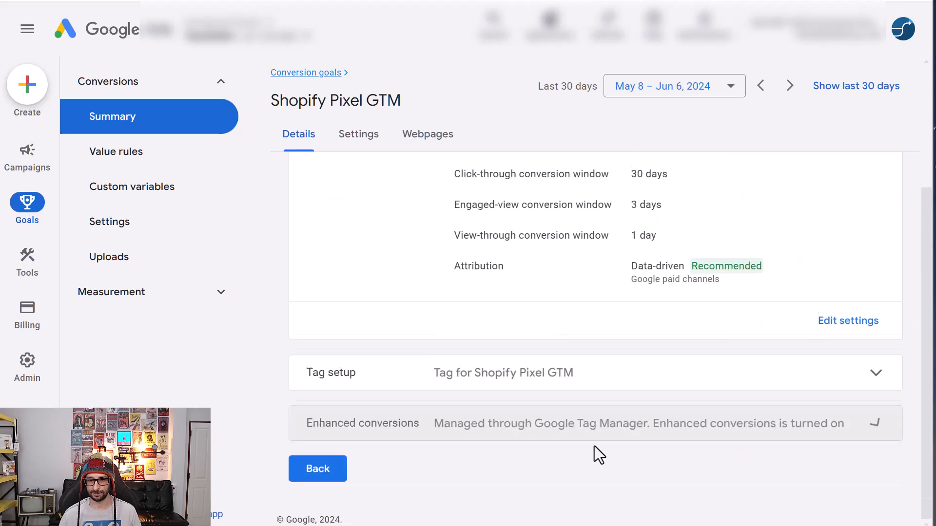